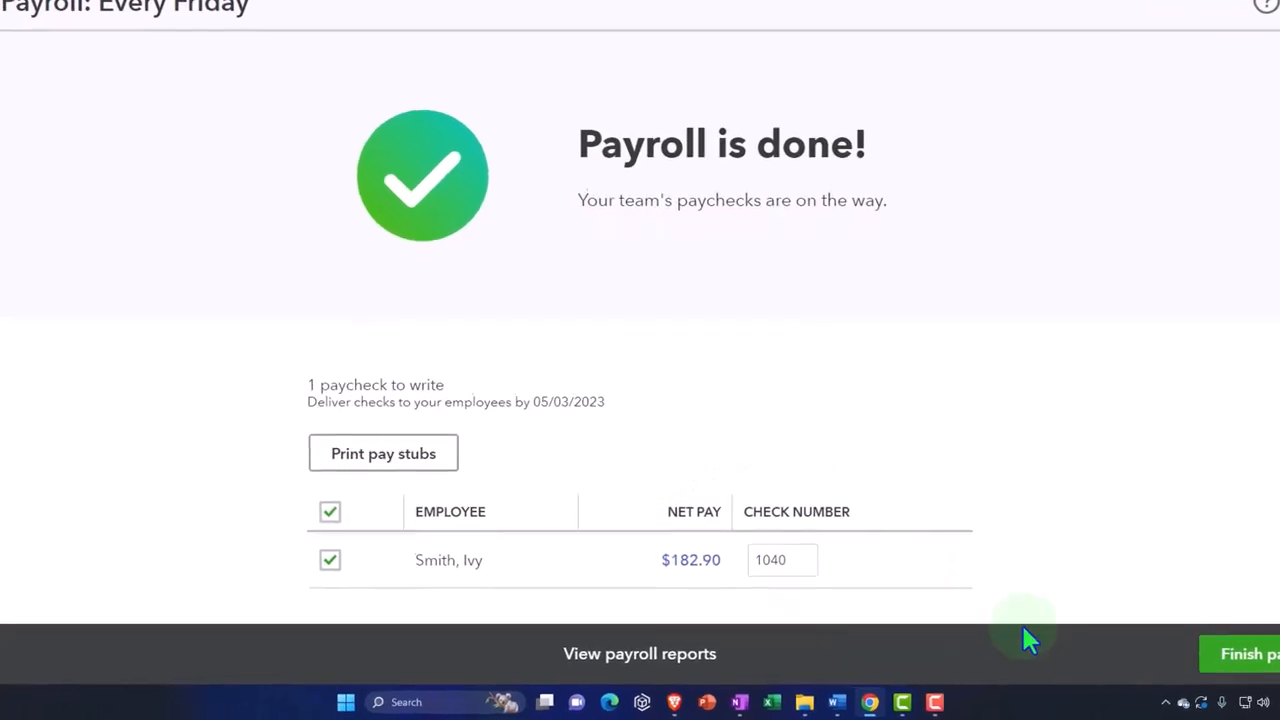
Finish the payroll run and open Reports to bring up the March 2023 Profit and Loss.
click(1245, 653)
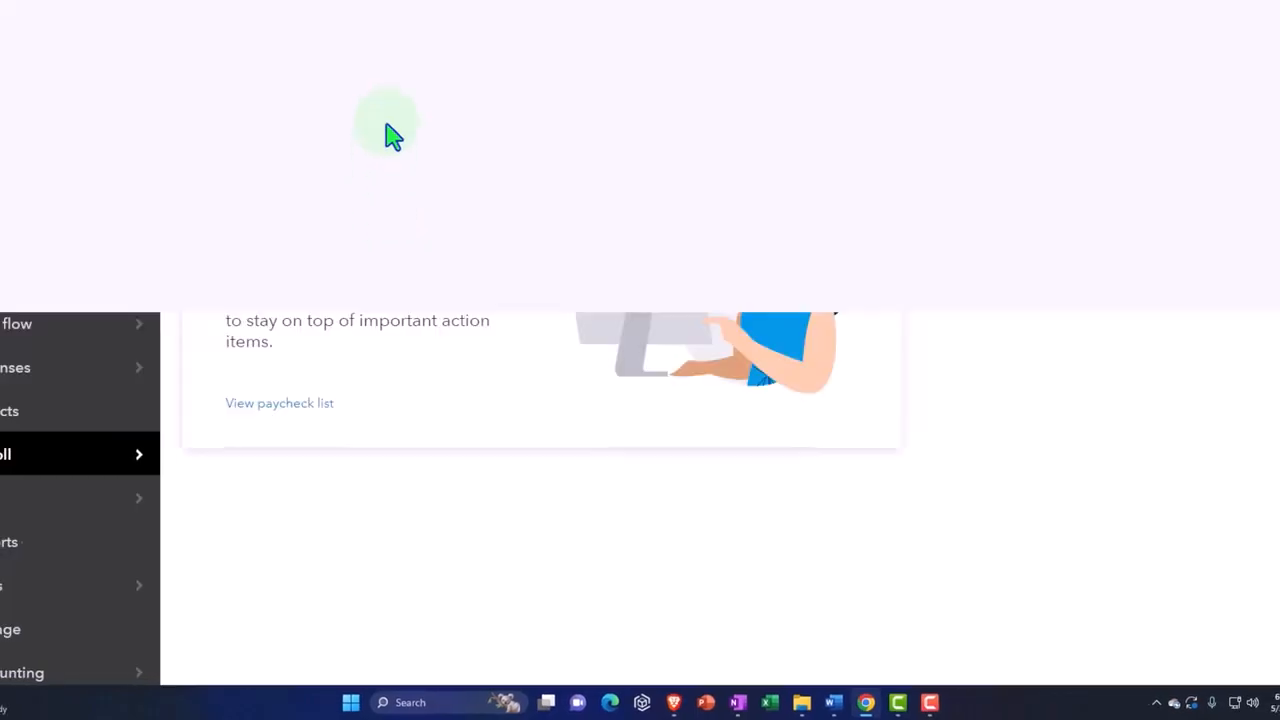
click(915, 291)
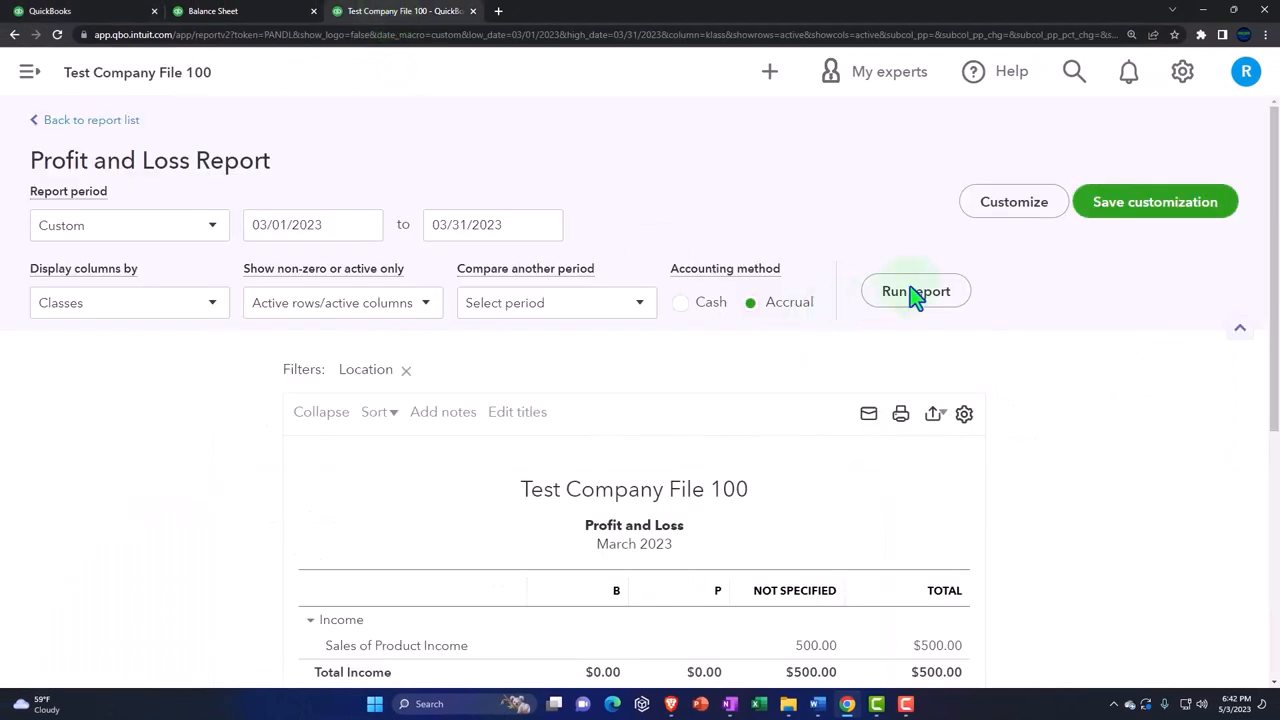
Run the March–May 2023 Profit and Loss by location and review the $800 unspecified Wages.
click(915, 290)
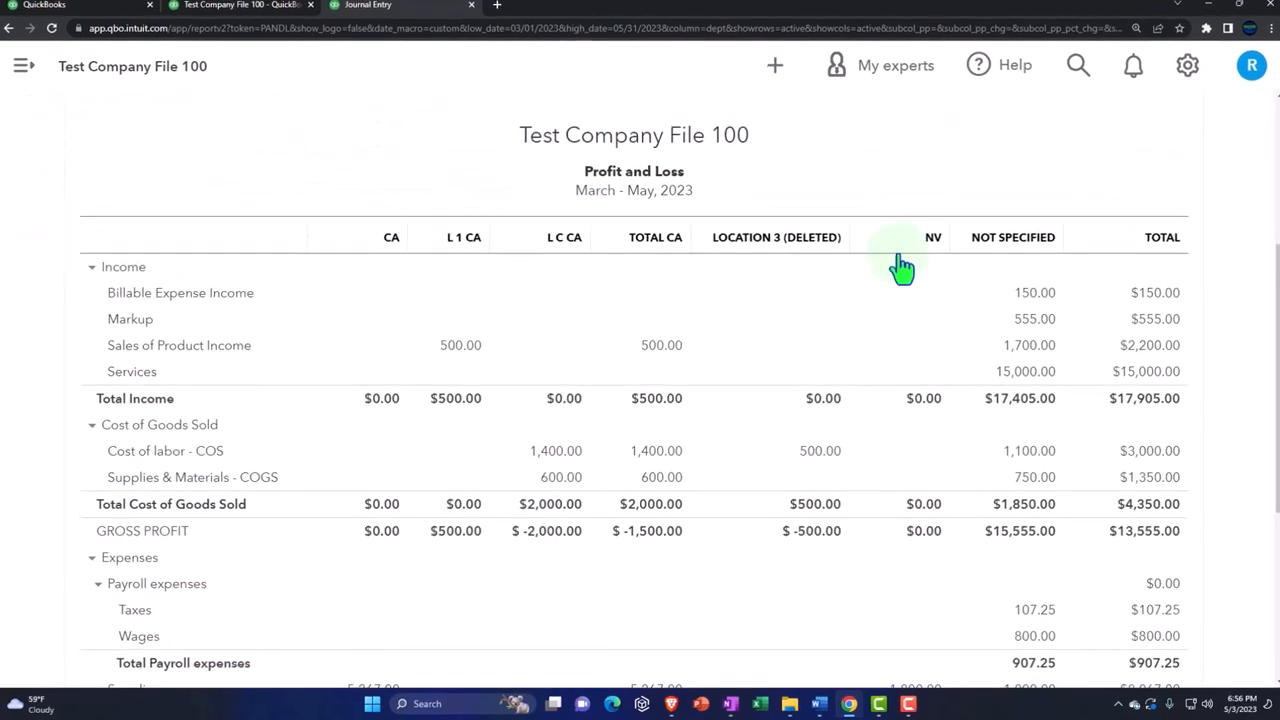
scroll(down, 3)
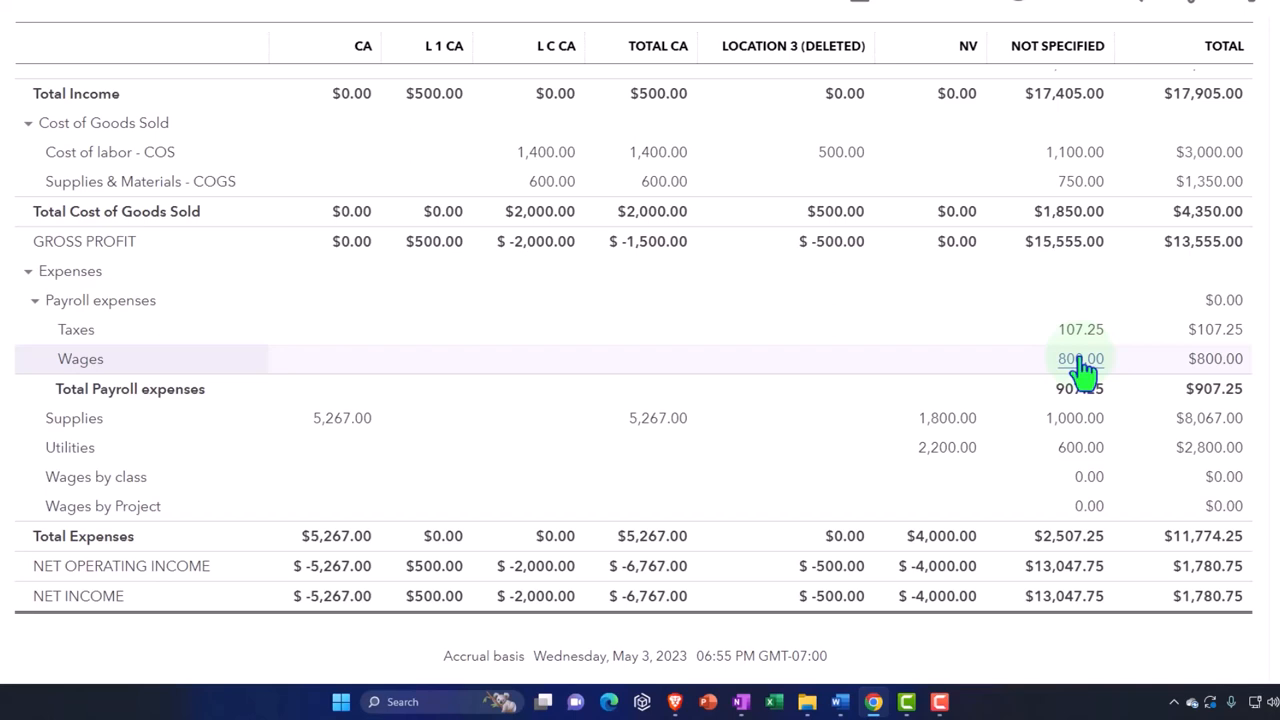
click(1080, 358)
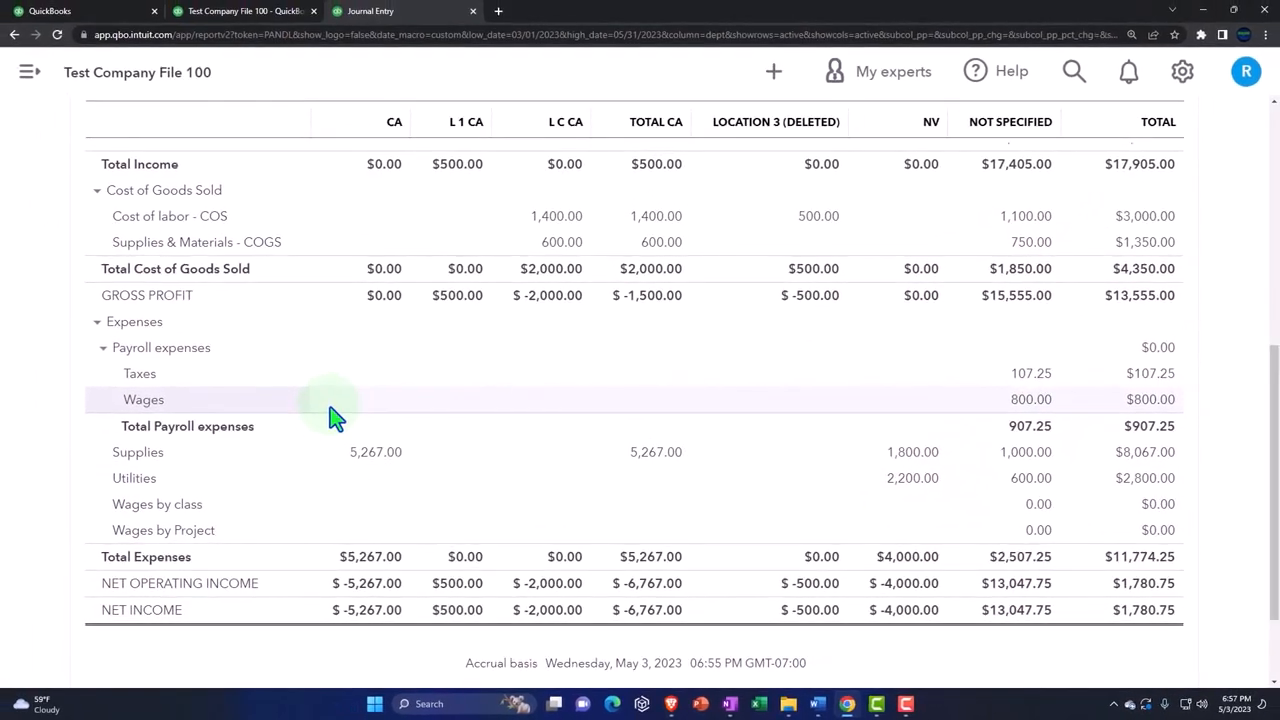
mouse_move(463, 247)
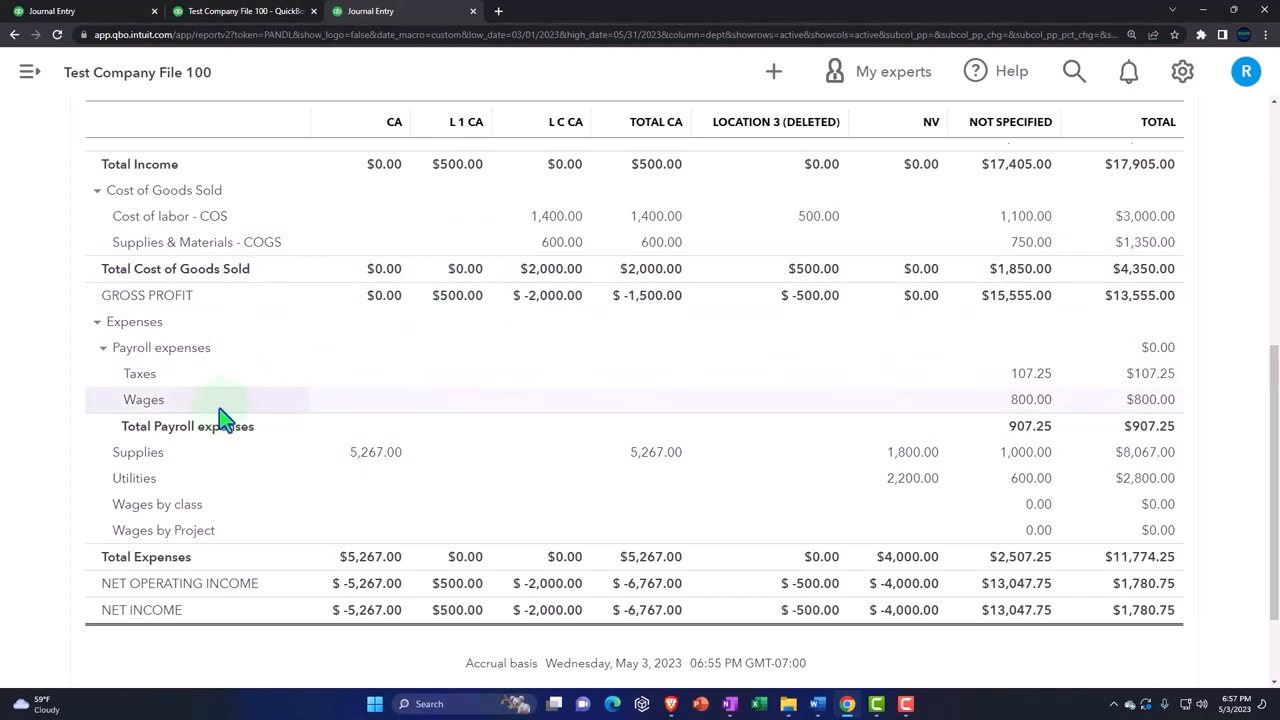
mouse_move(227, 408)
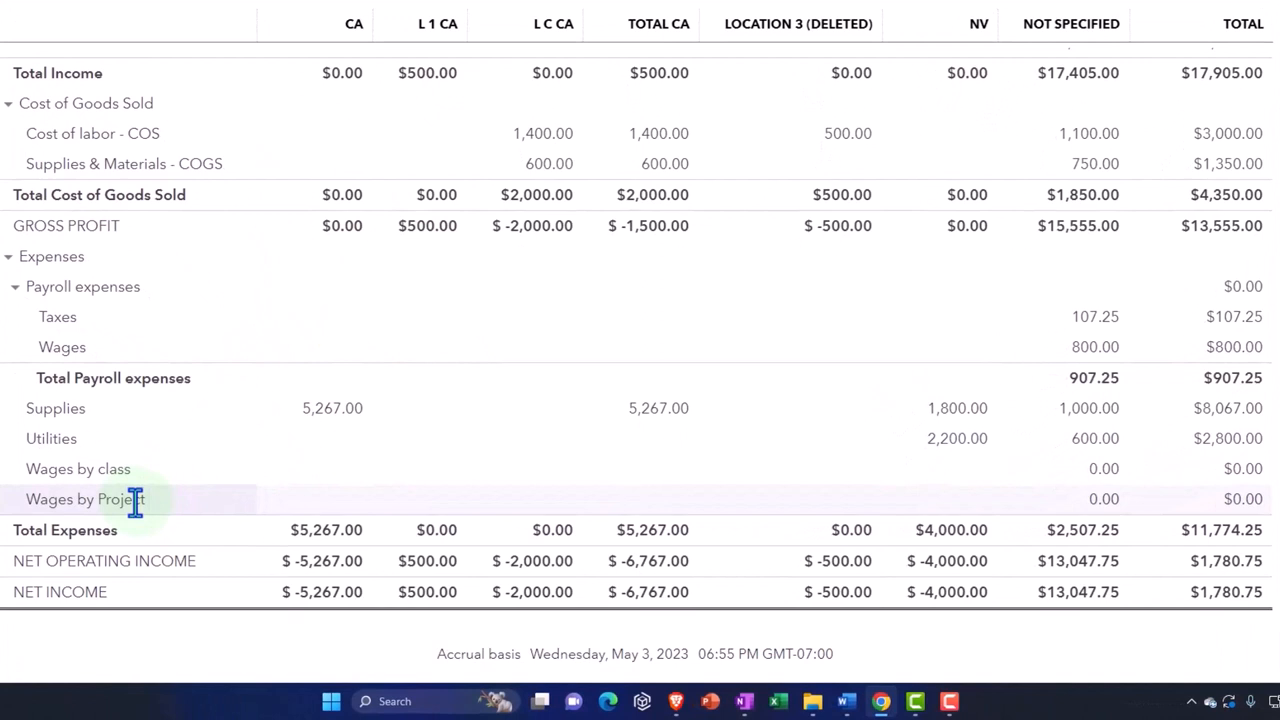
mouse_move(1070, 347)
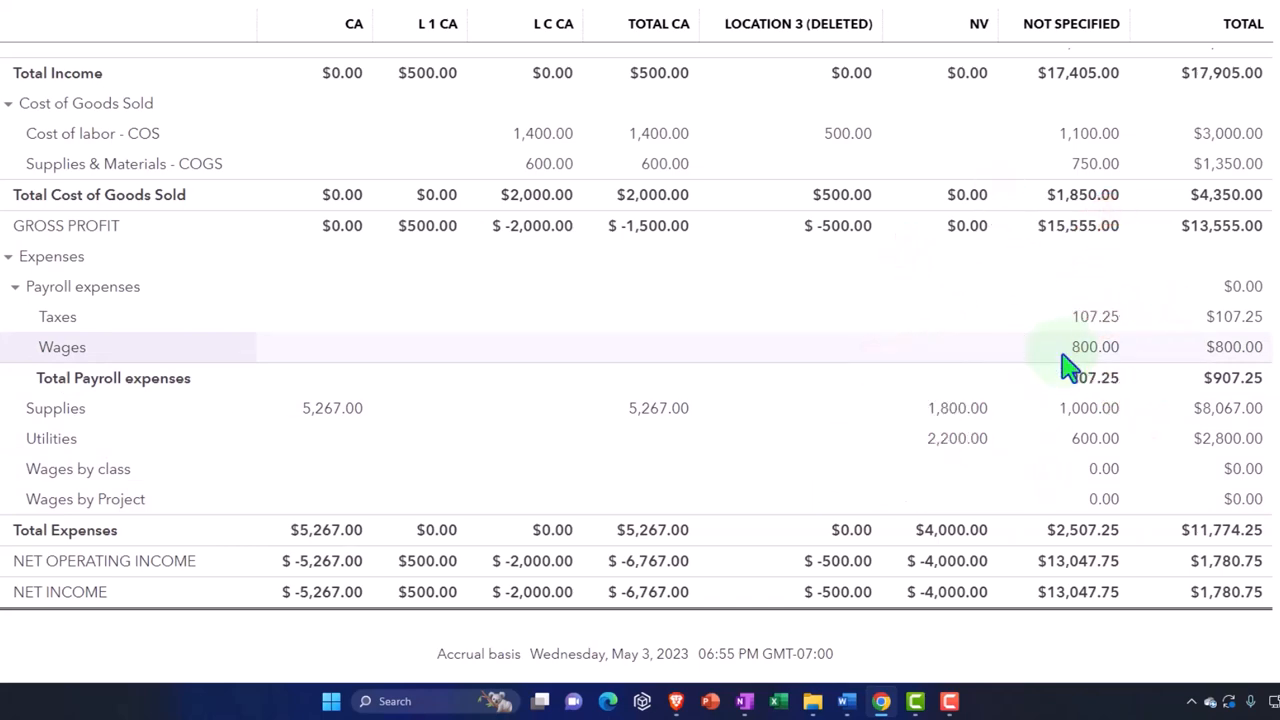
scroll(down, 3)
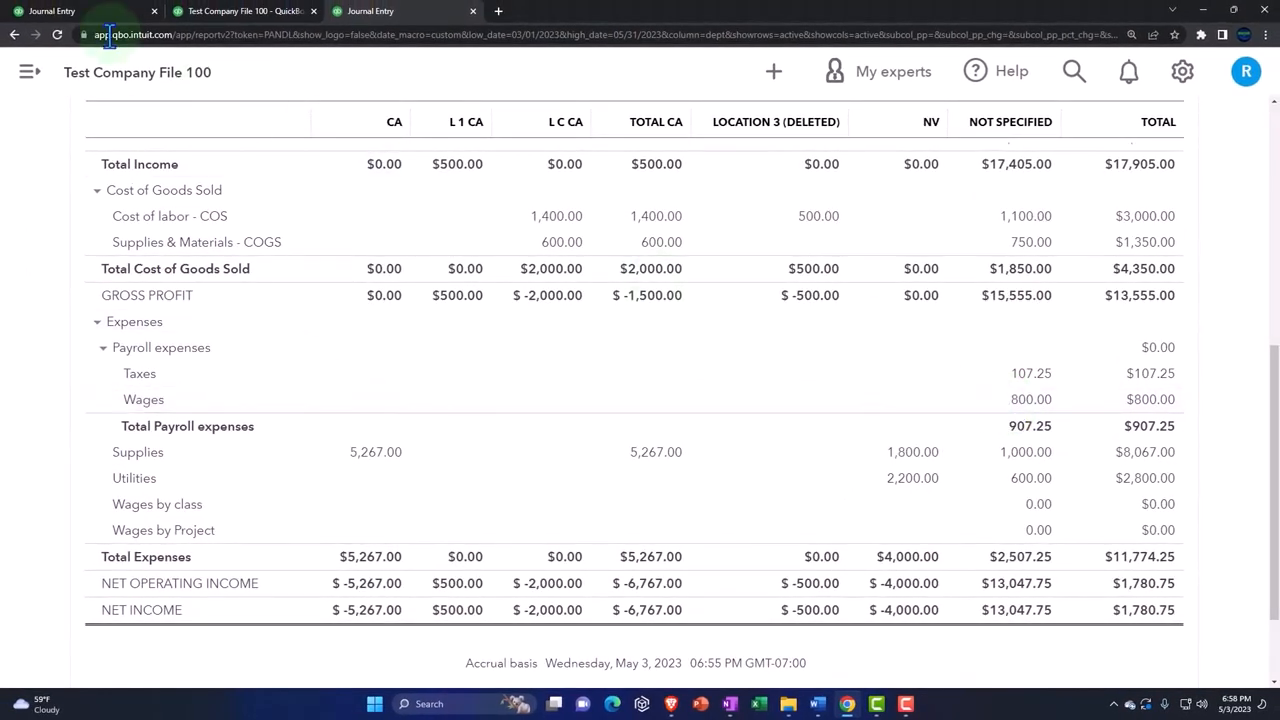
Discard the unsaved journal entry and start new Journal Entry #8 dated 03/01/2023.
click(52, 11)
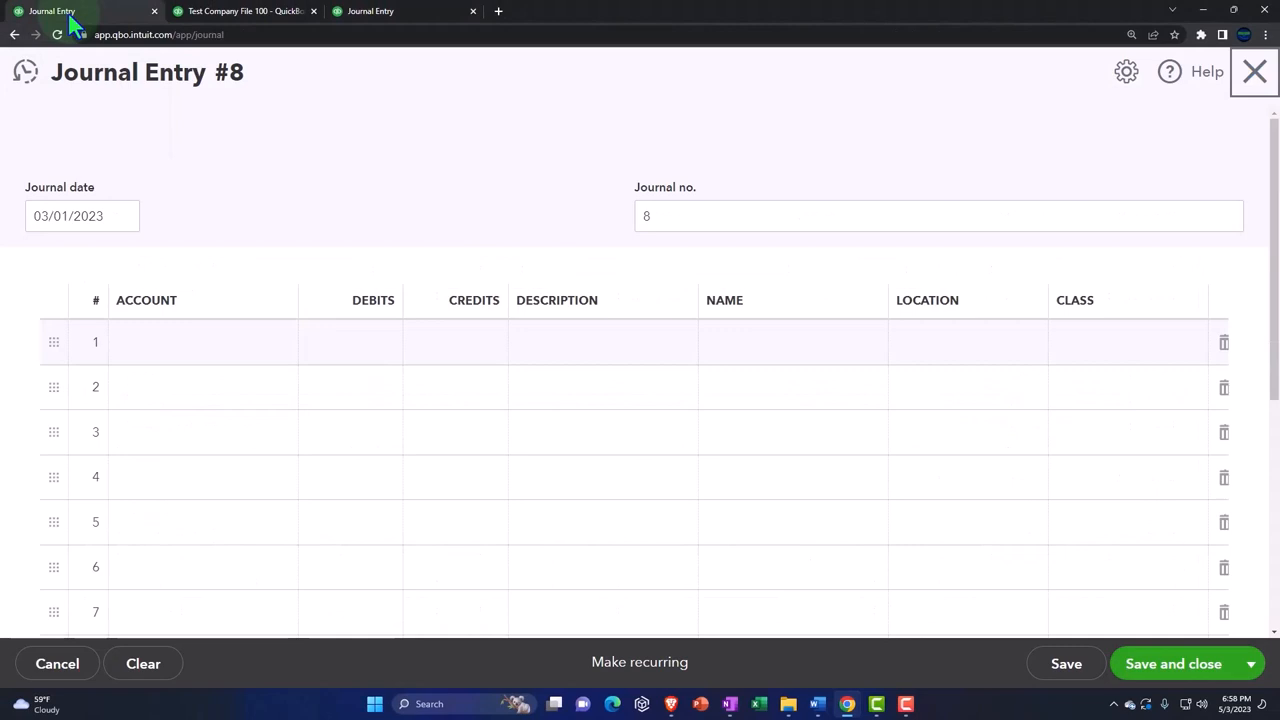
click(1254, 71)
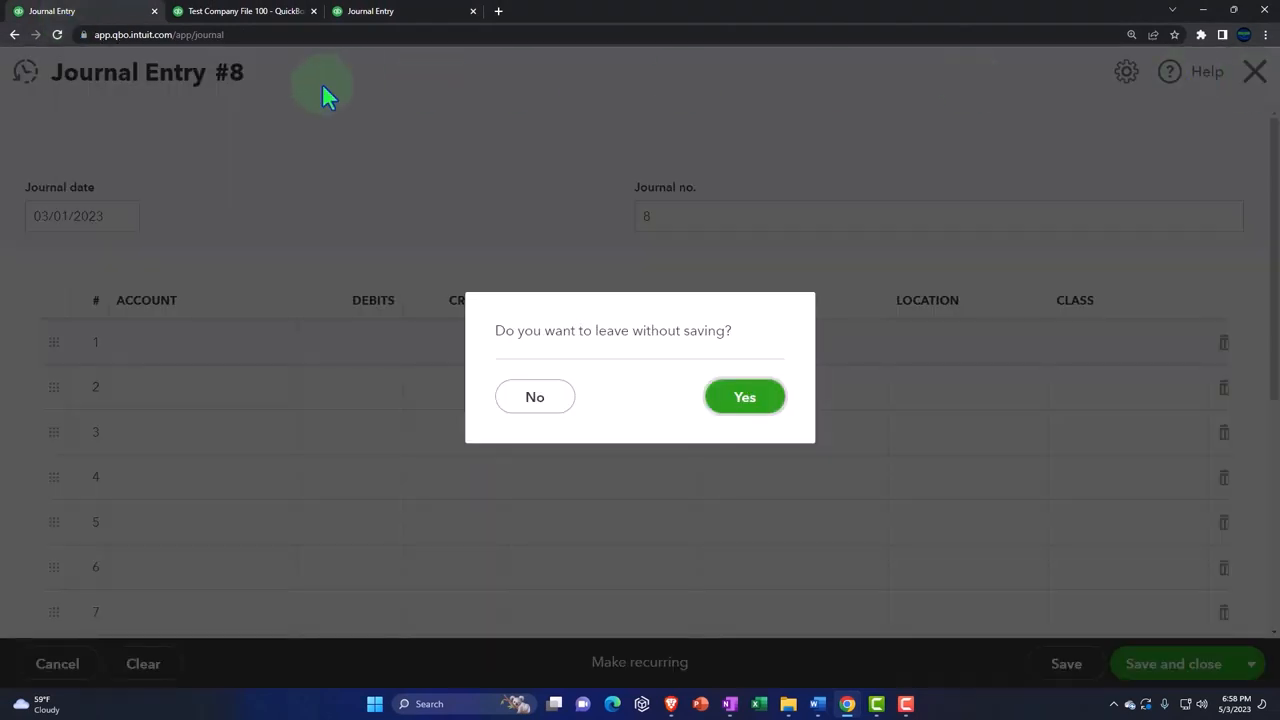
click(744, 396)
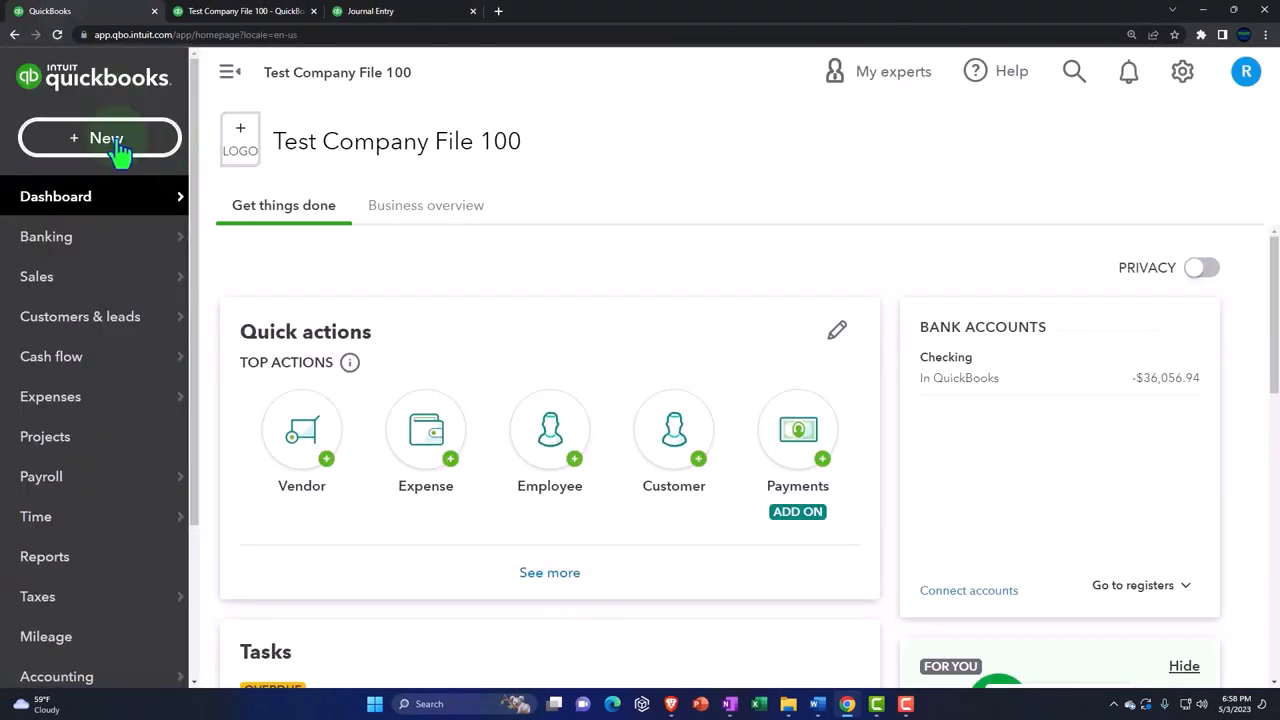
click(100, 137)
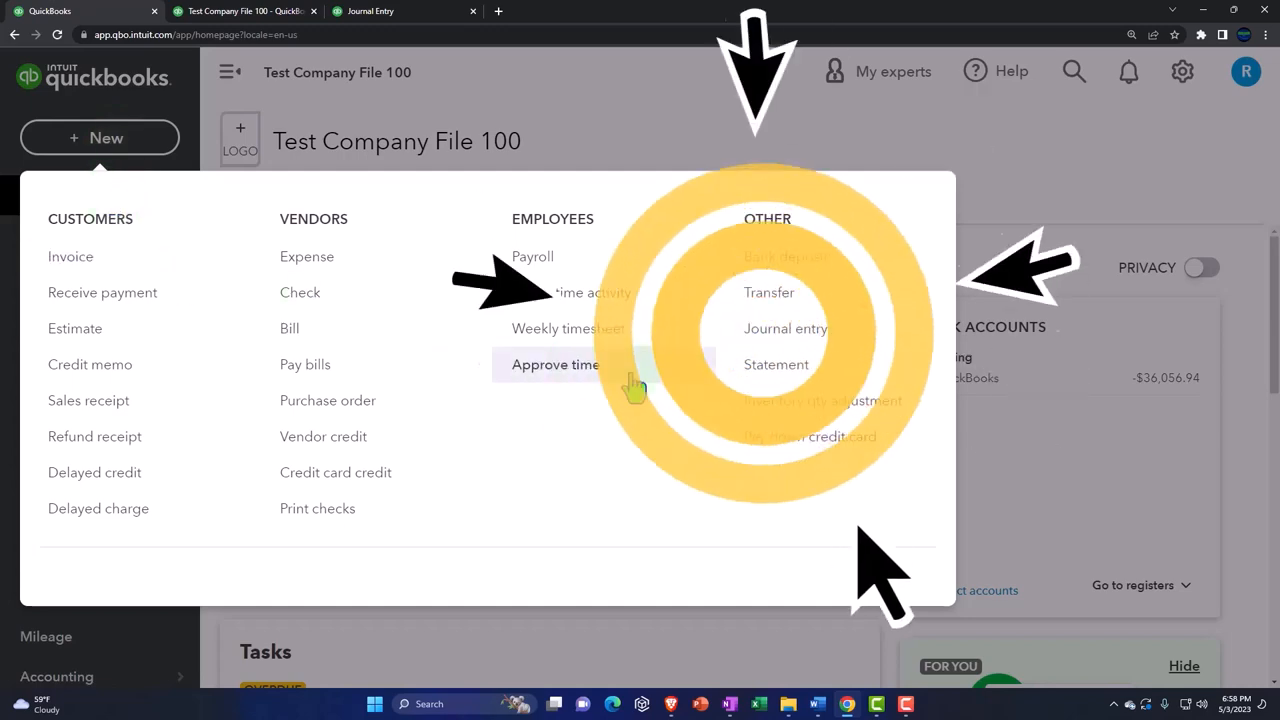
click(785, 328)
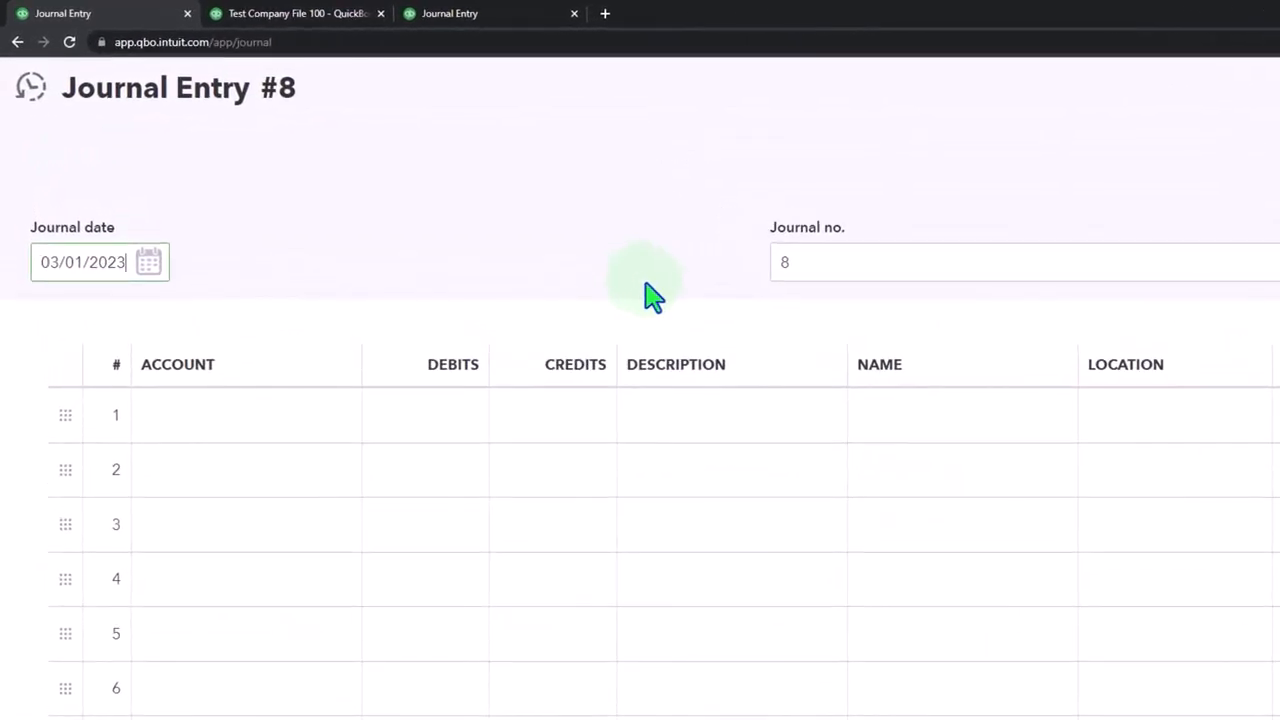
mouse_move(360, 300)
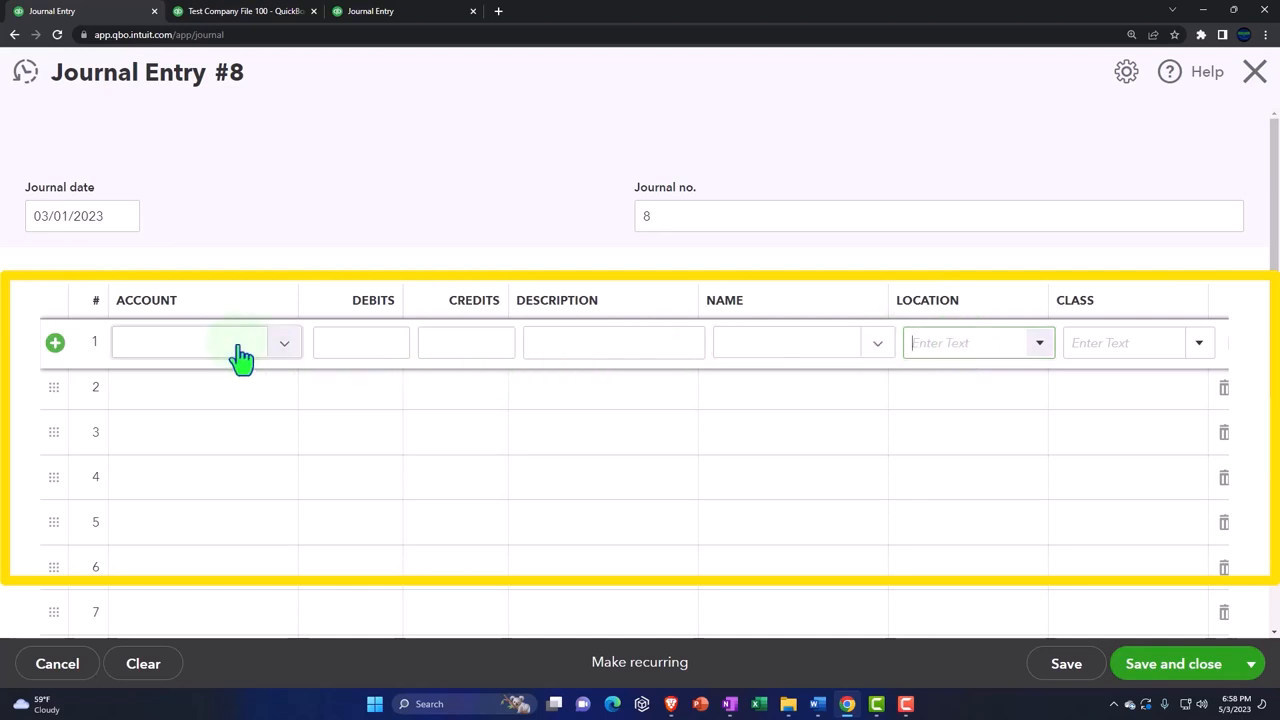
Add 'Wages by Location' as a new Expenses account and use it on journal line 1.
click(190, 342)
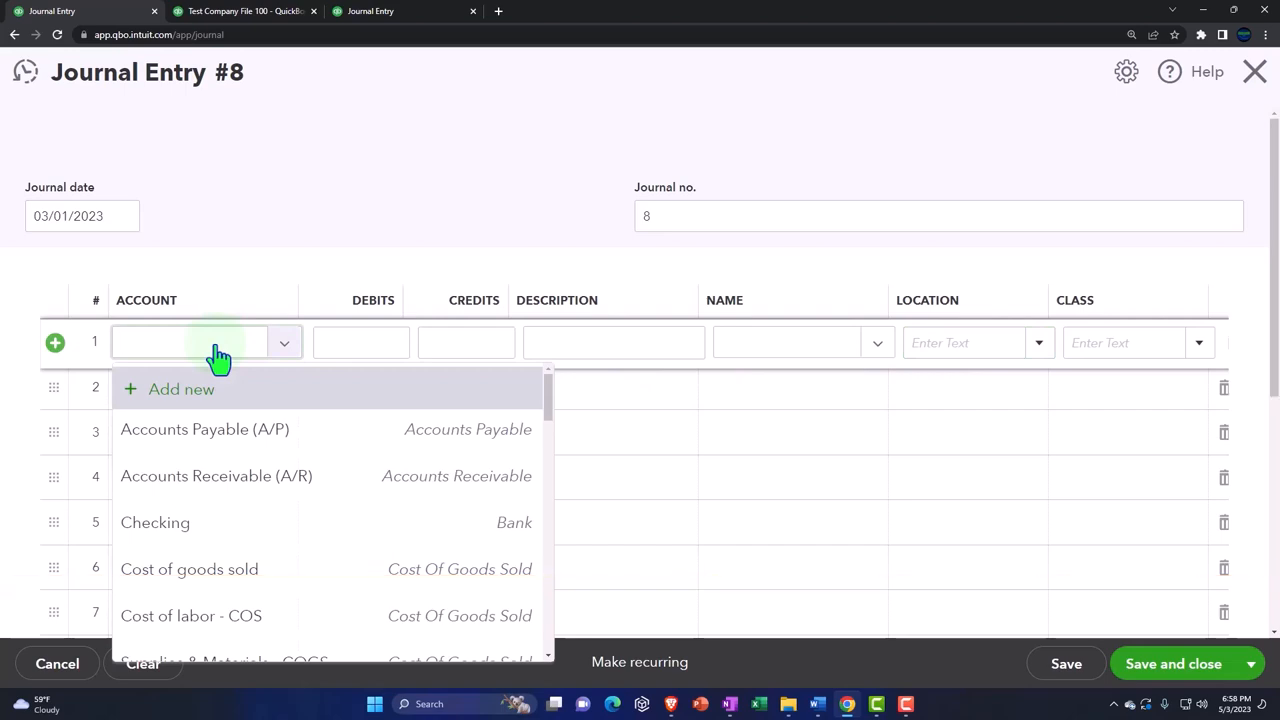
text(Wages by Loca)
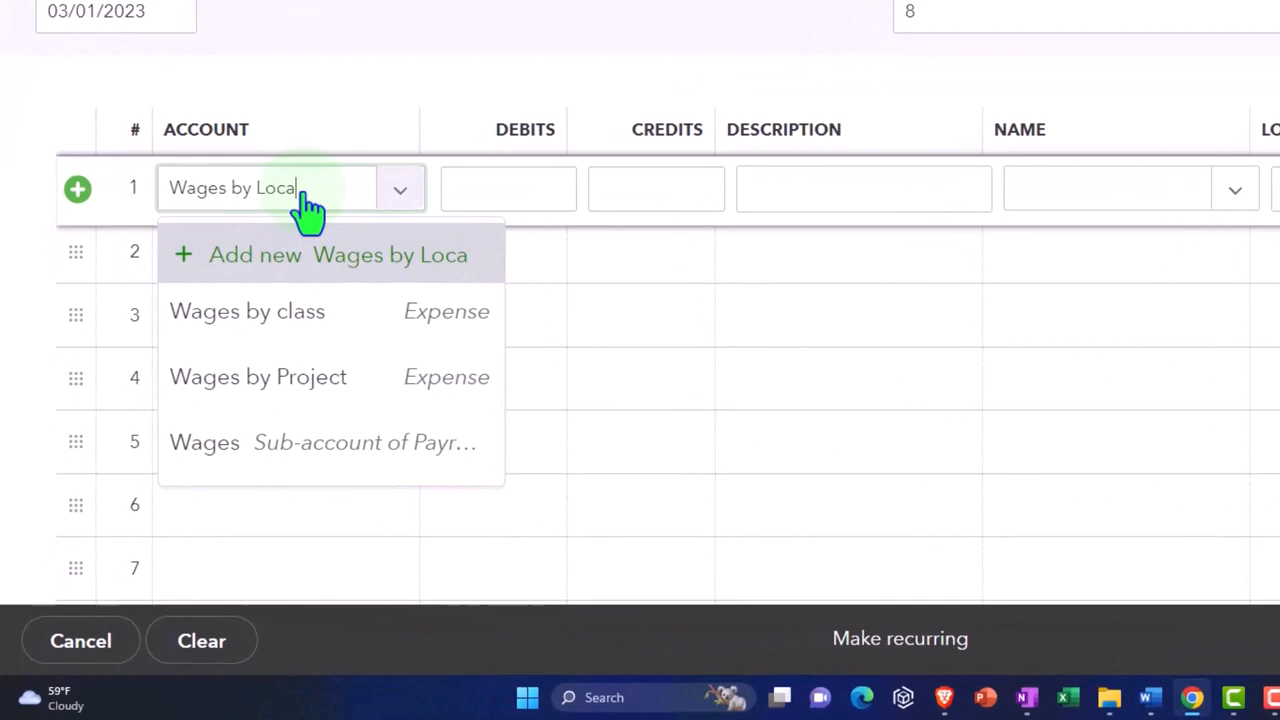
click(338, 254)
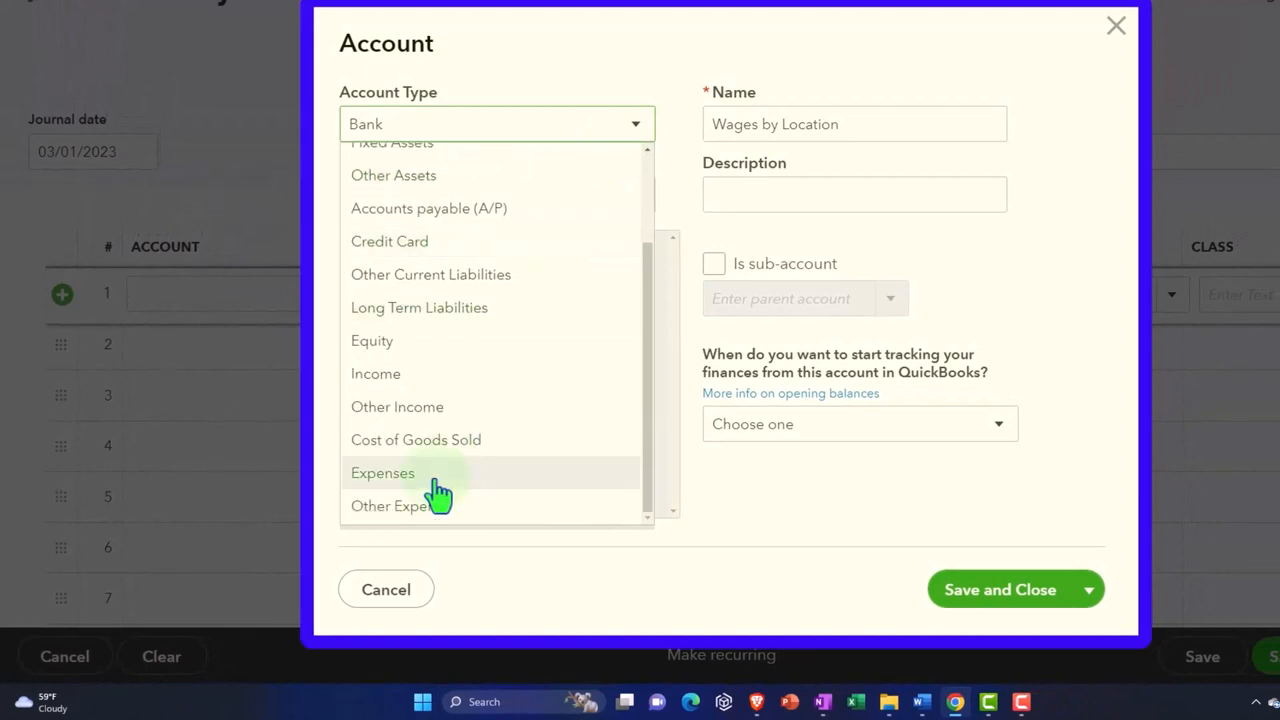
click(382, 472)
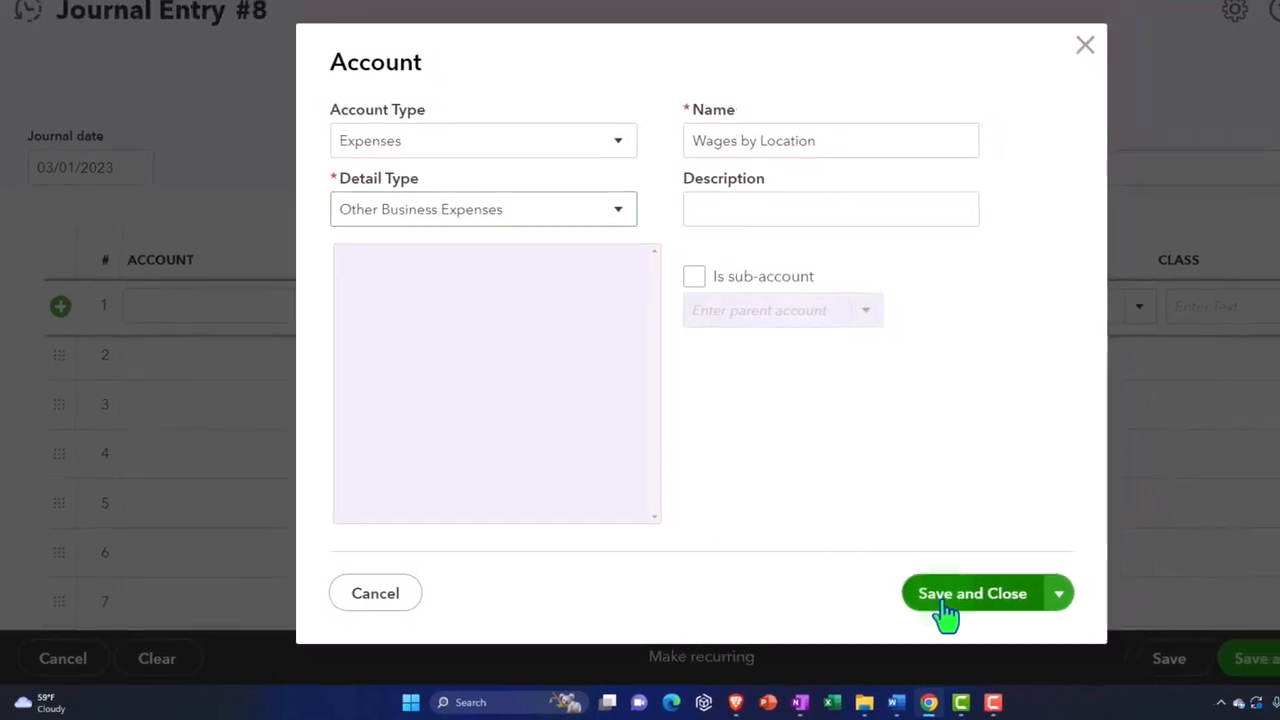
click(972, 593)
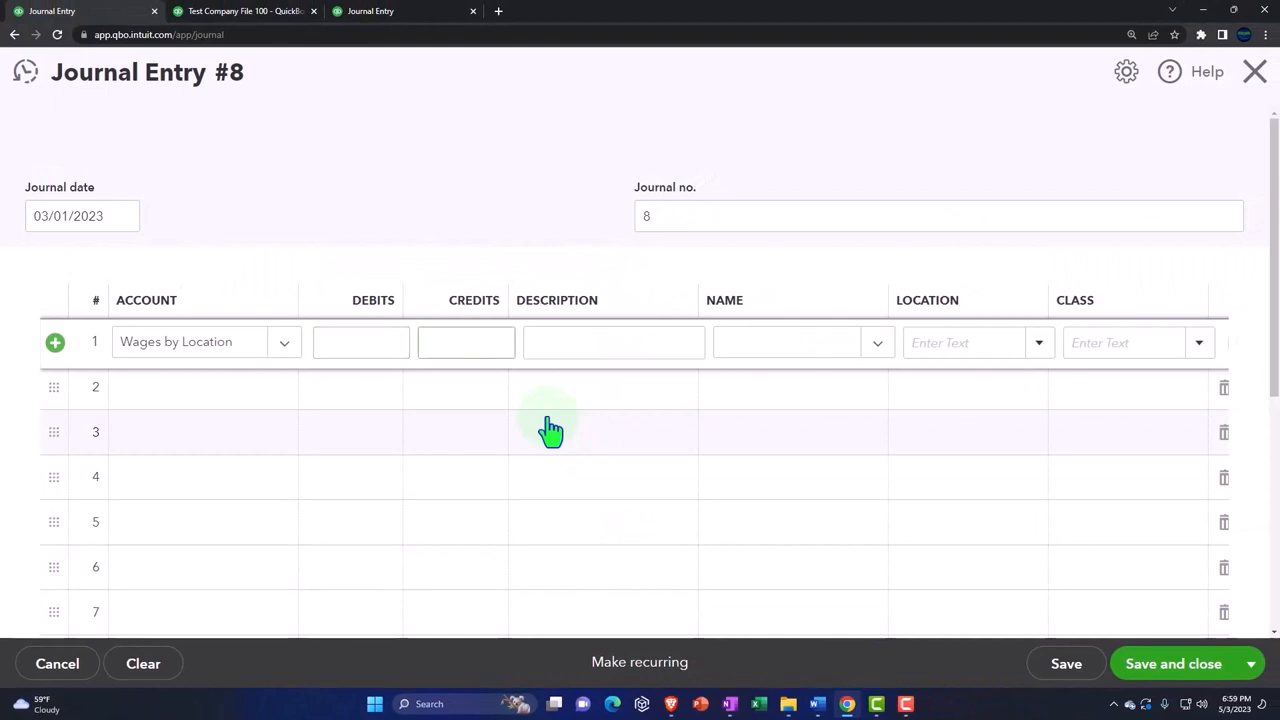
Enter the $800 credit on line 1 and debit Wages by Location $600 to NV on line 2.
text(800.00)
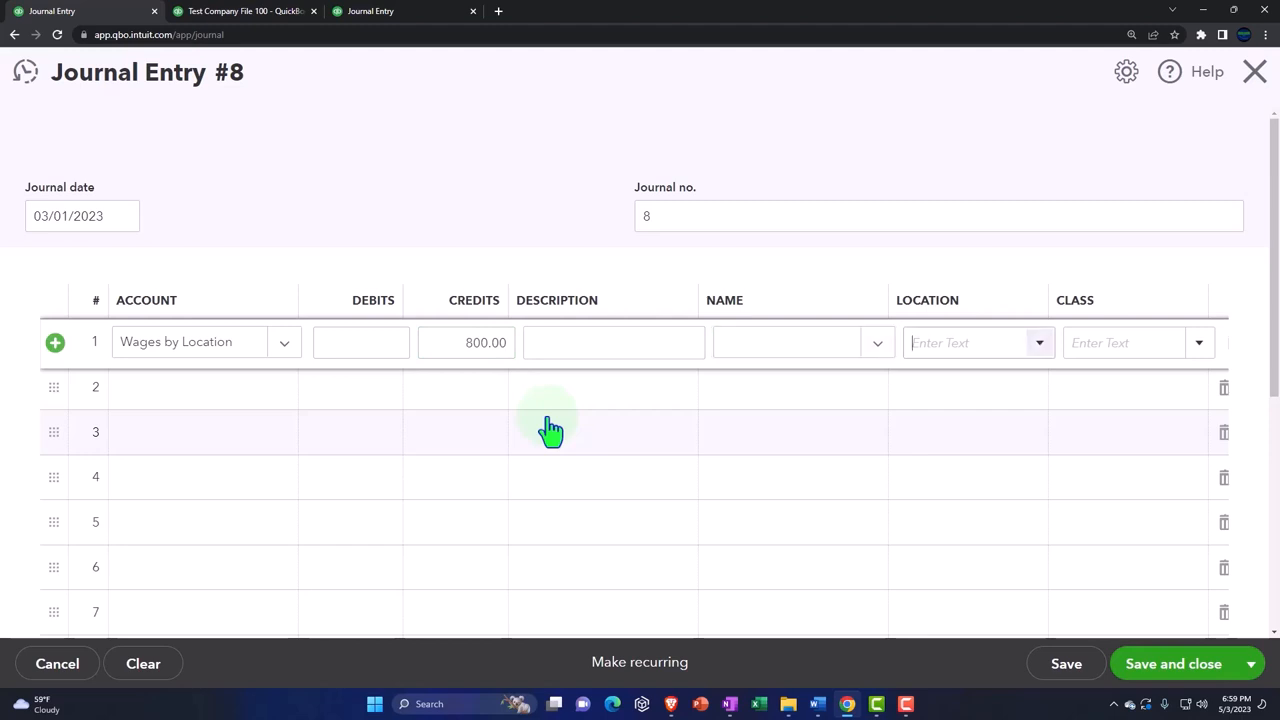
click(970, 342)
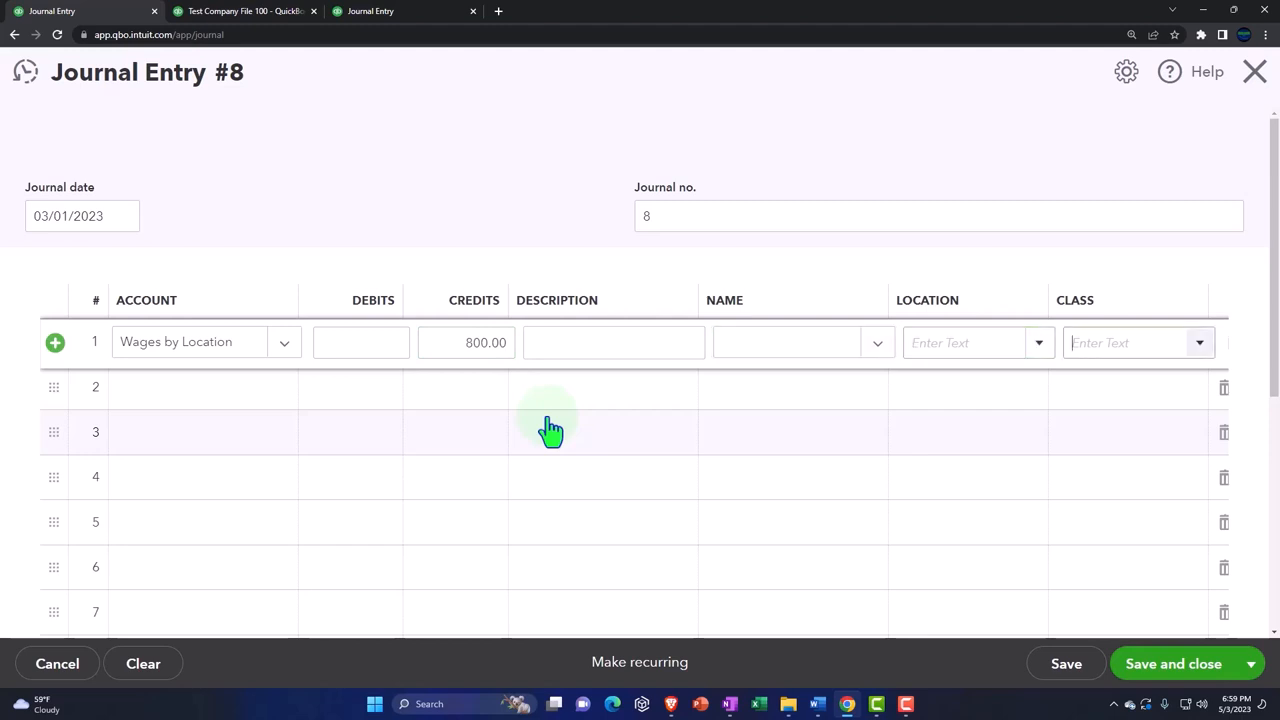
click(200, 387)
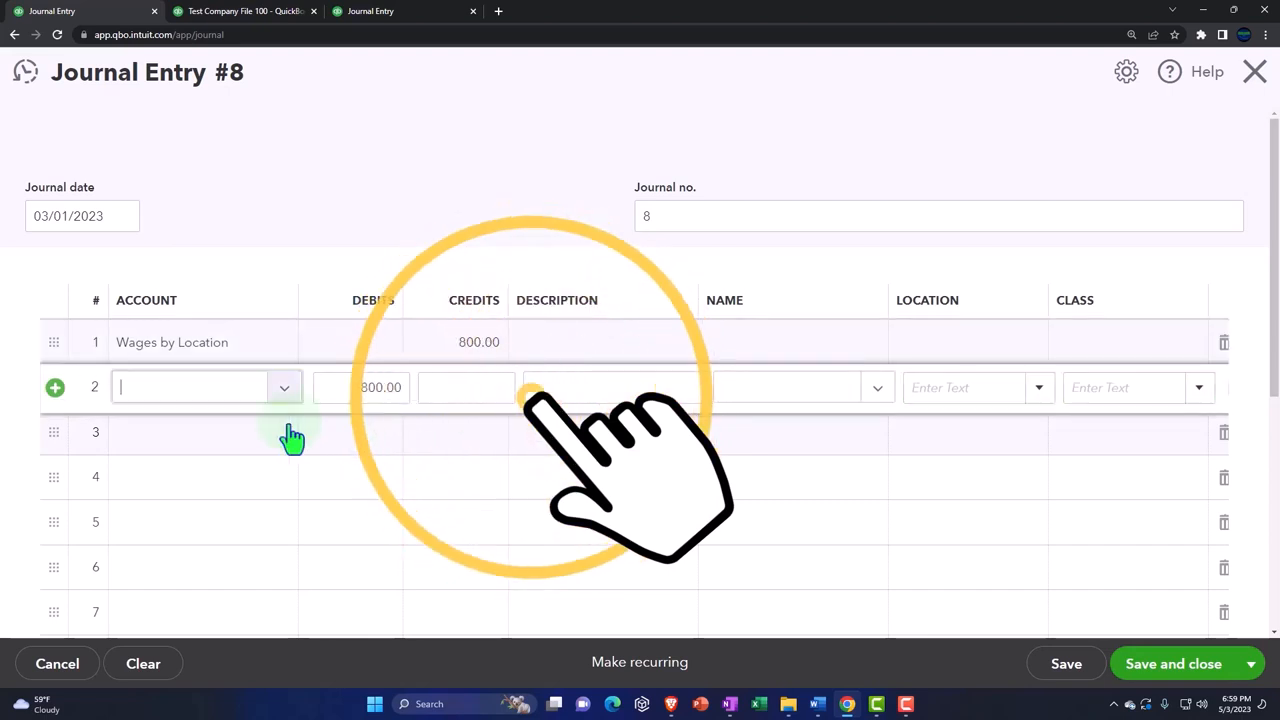
text(Wa)
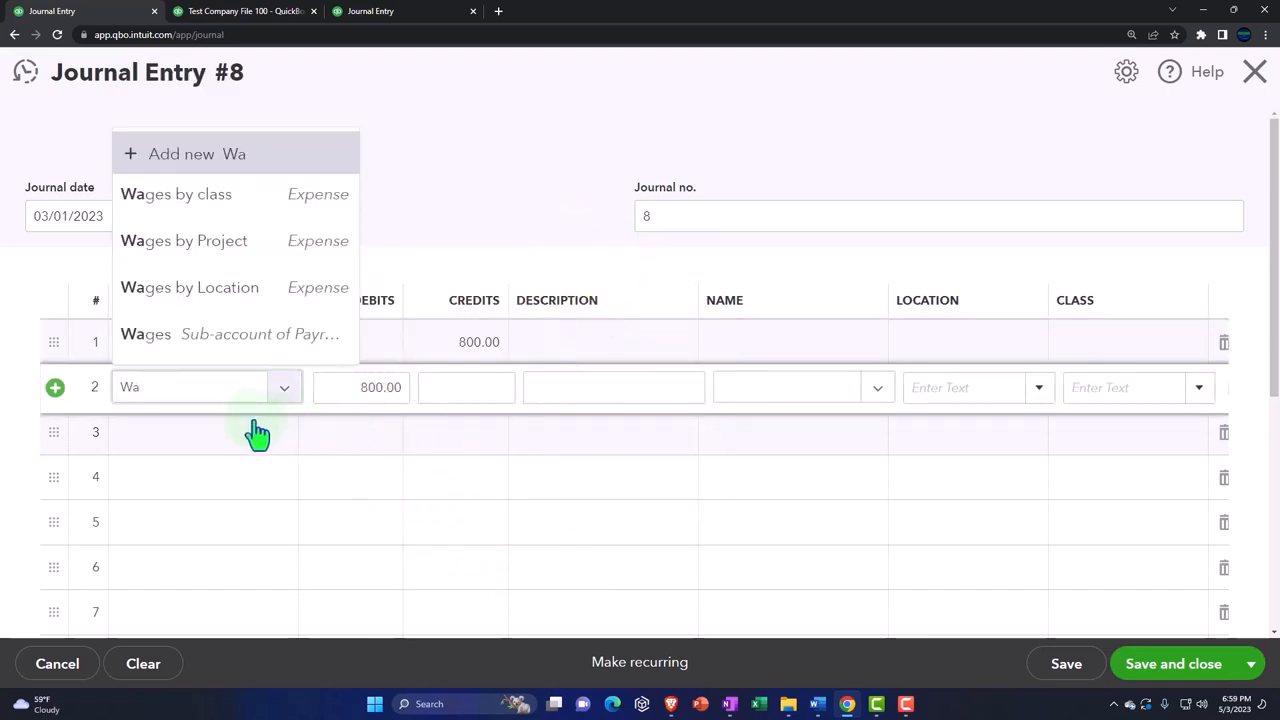
text(g)
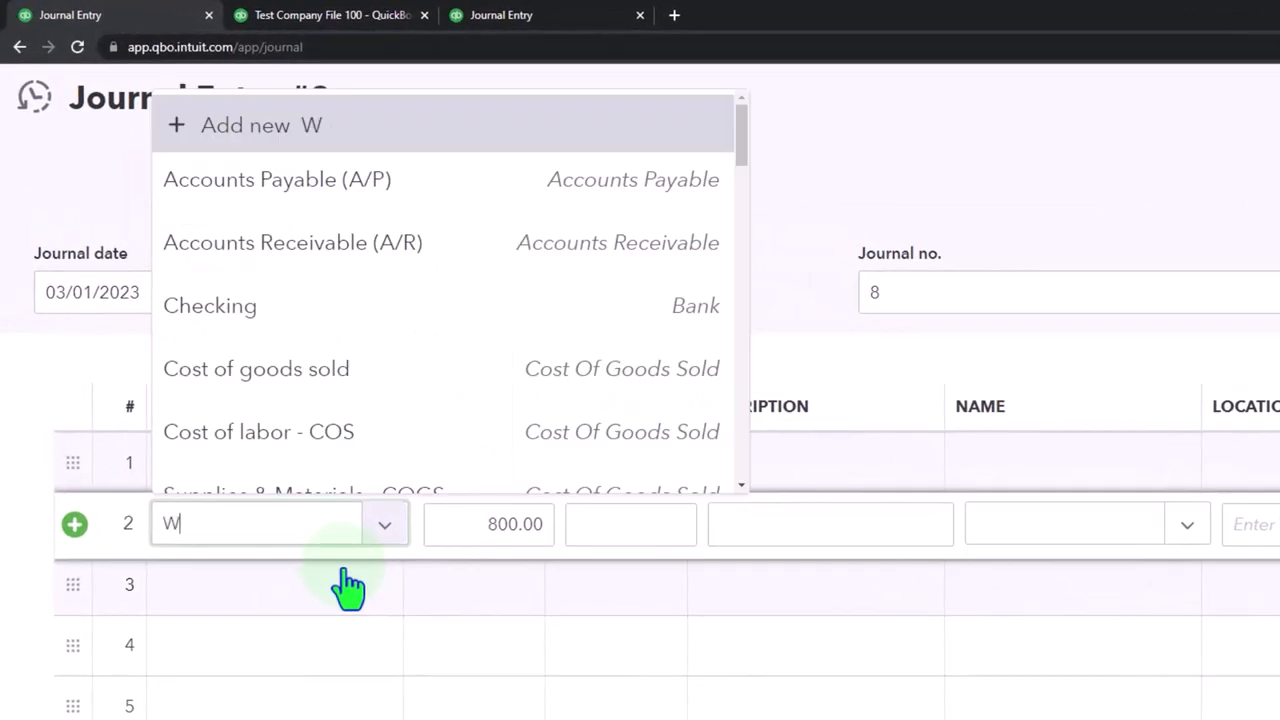
text(age)
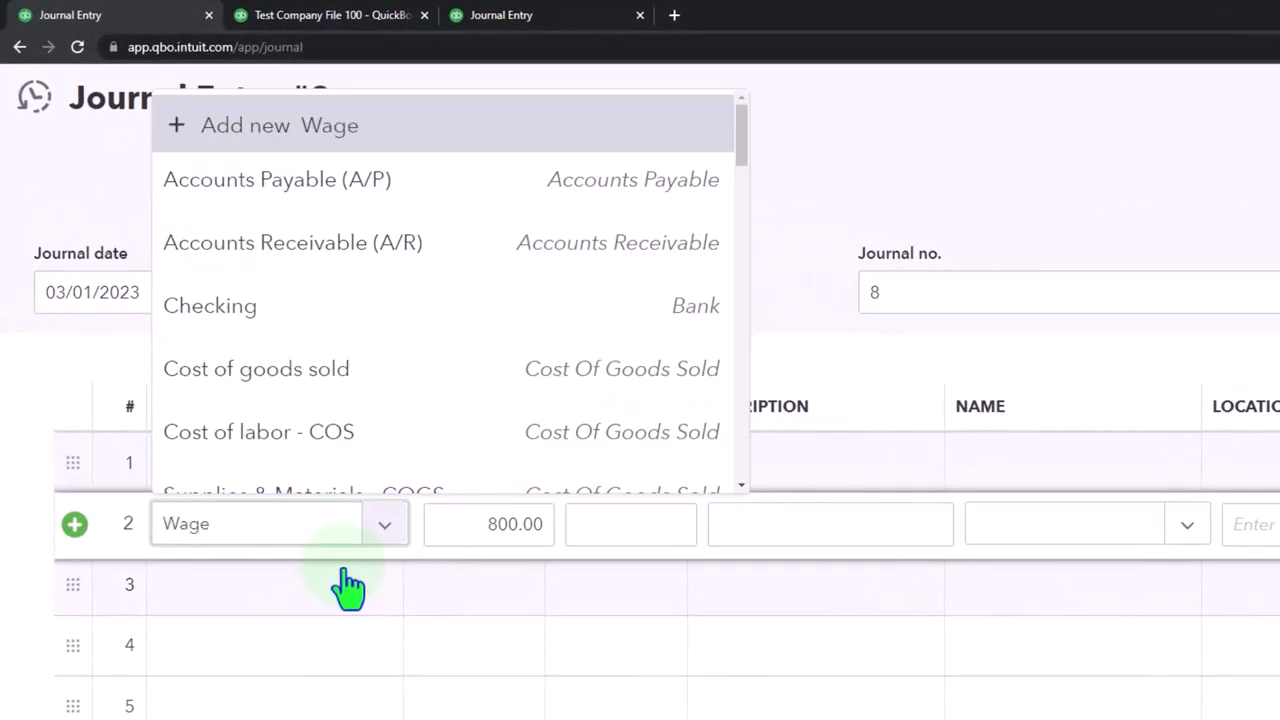
text(l)
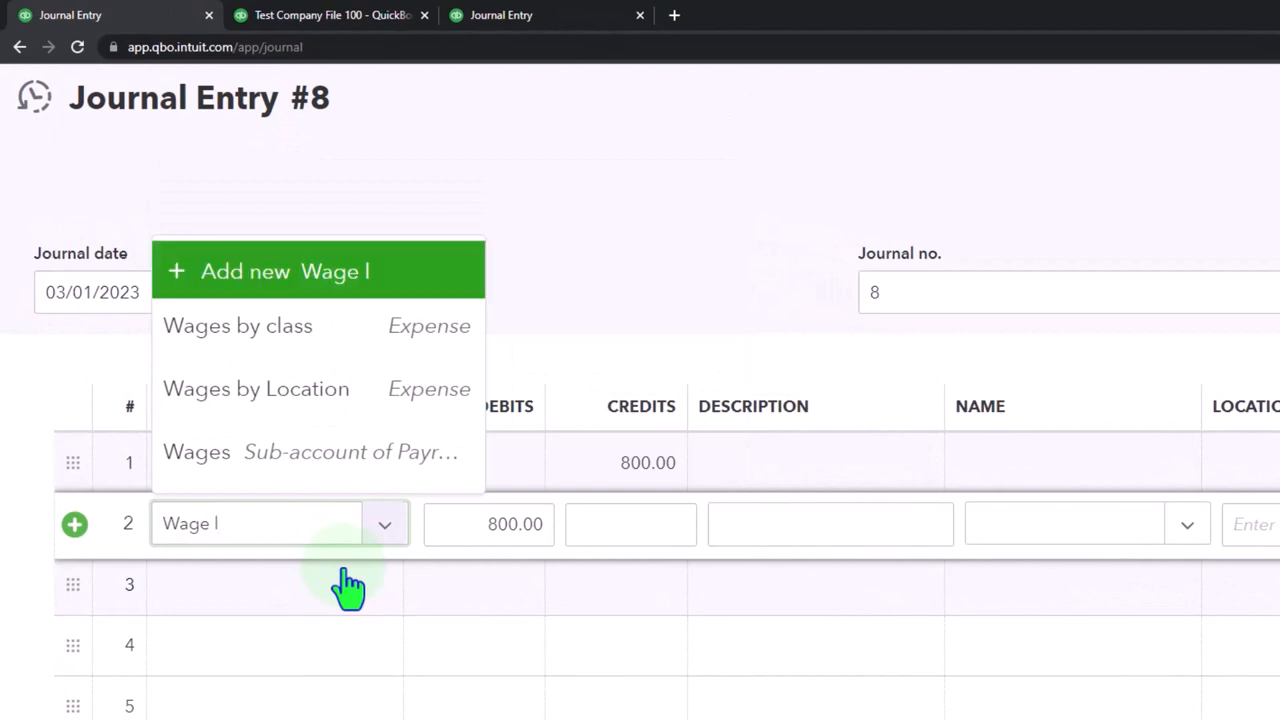
click(256, 388)
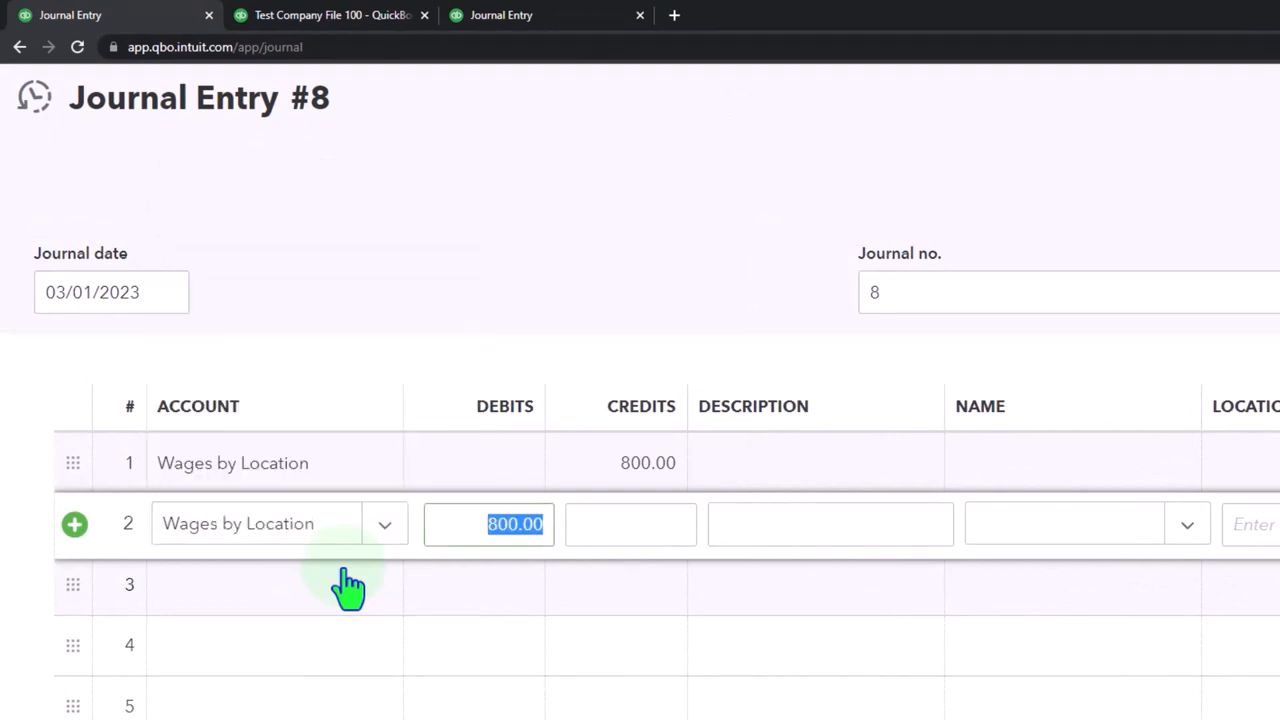
text(6)
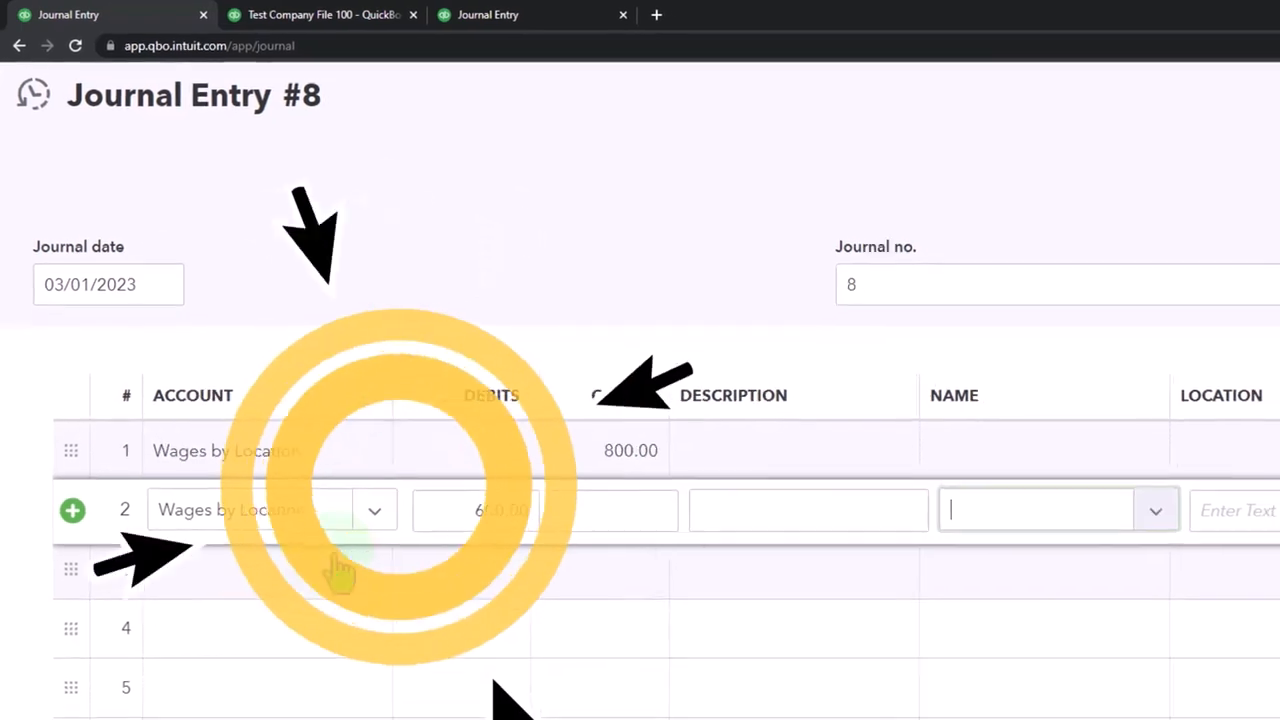
click(1038, 387)
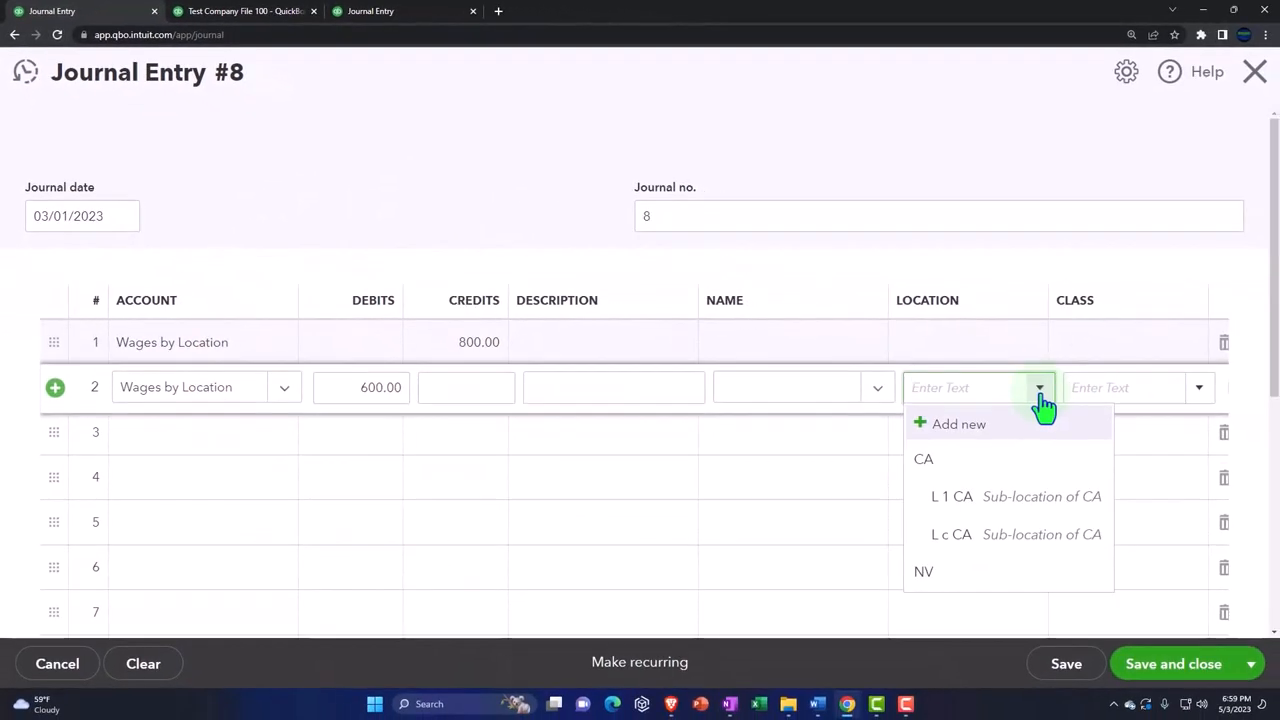
click(923, 571)
text(W)
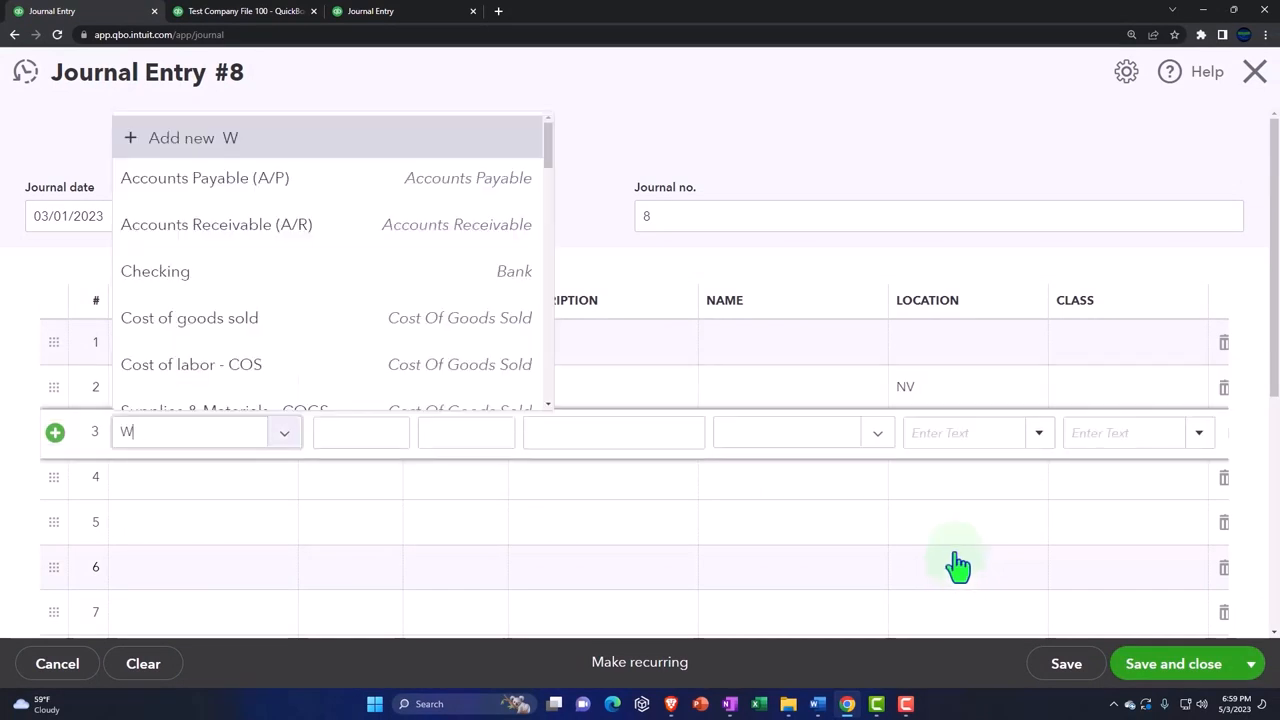
Debit Wages by Location $200 to CA on line 3.
text(ages b)
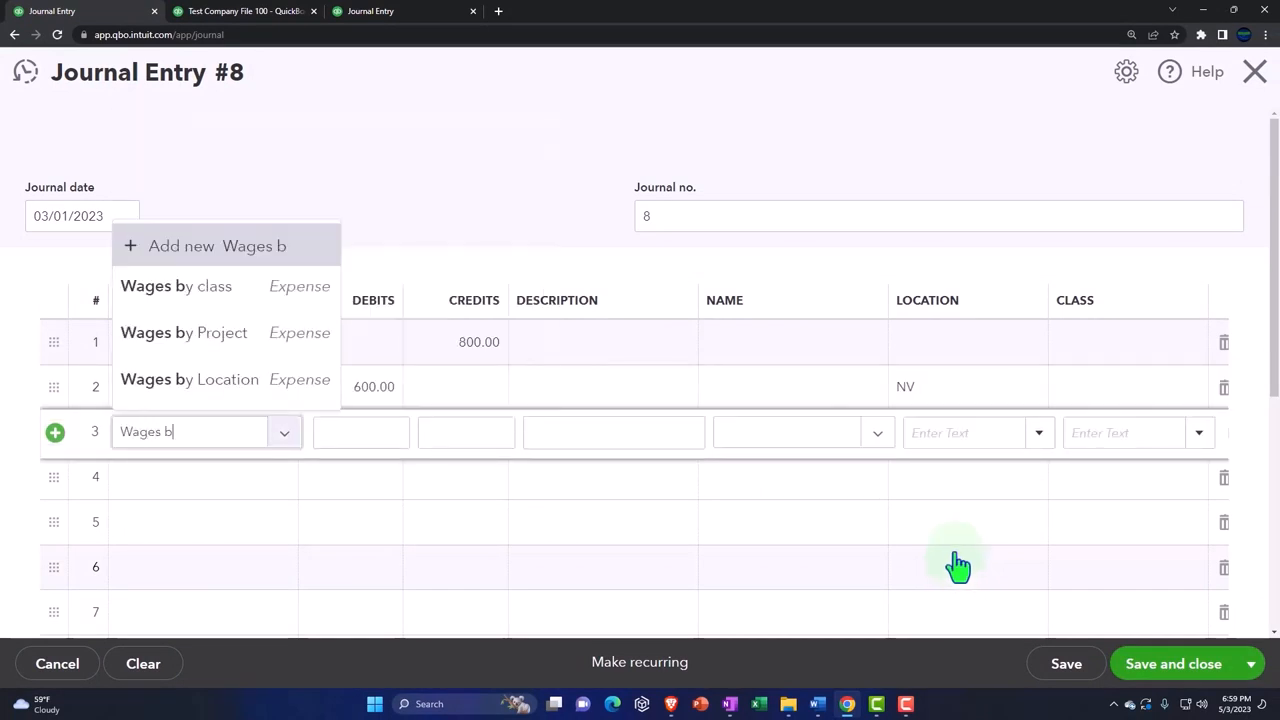
click(189, 379)
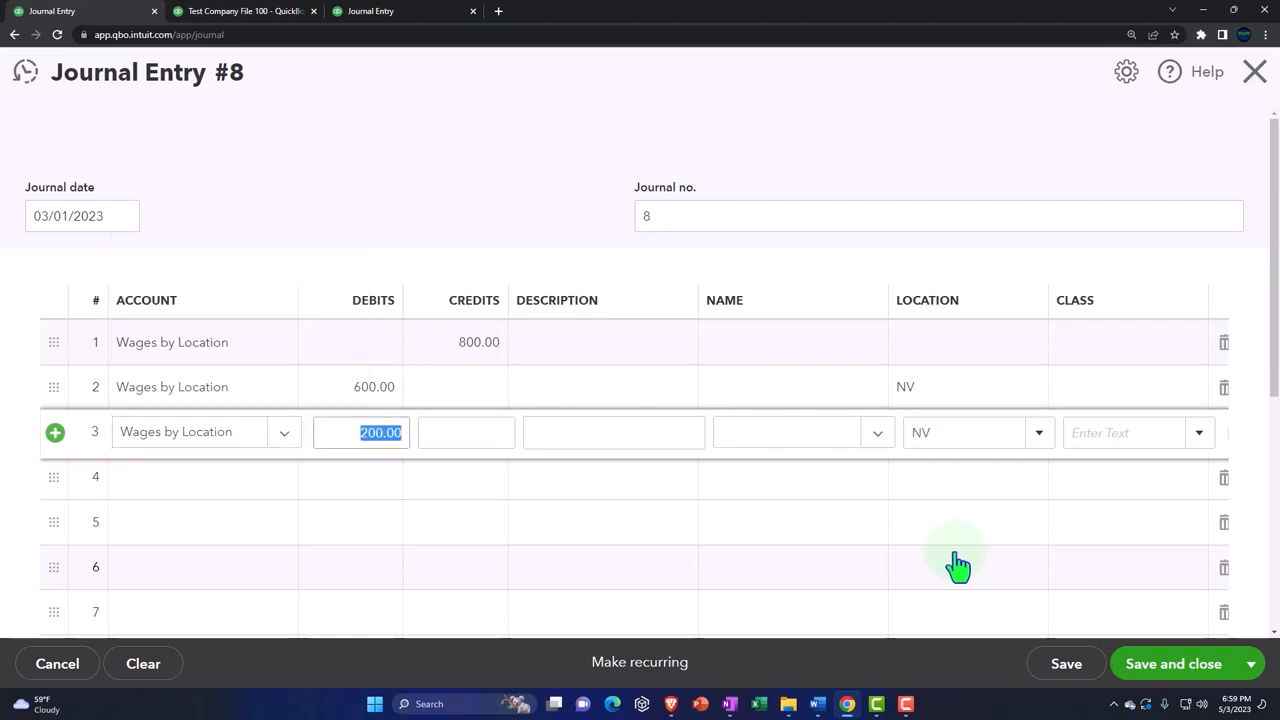
click(465, 432)
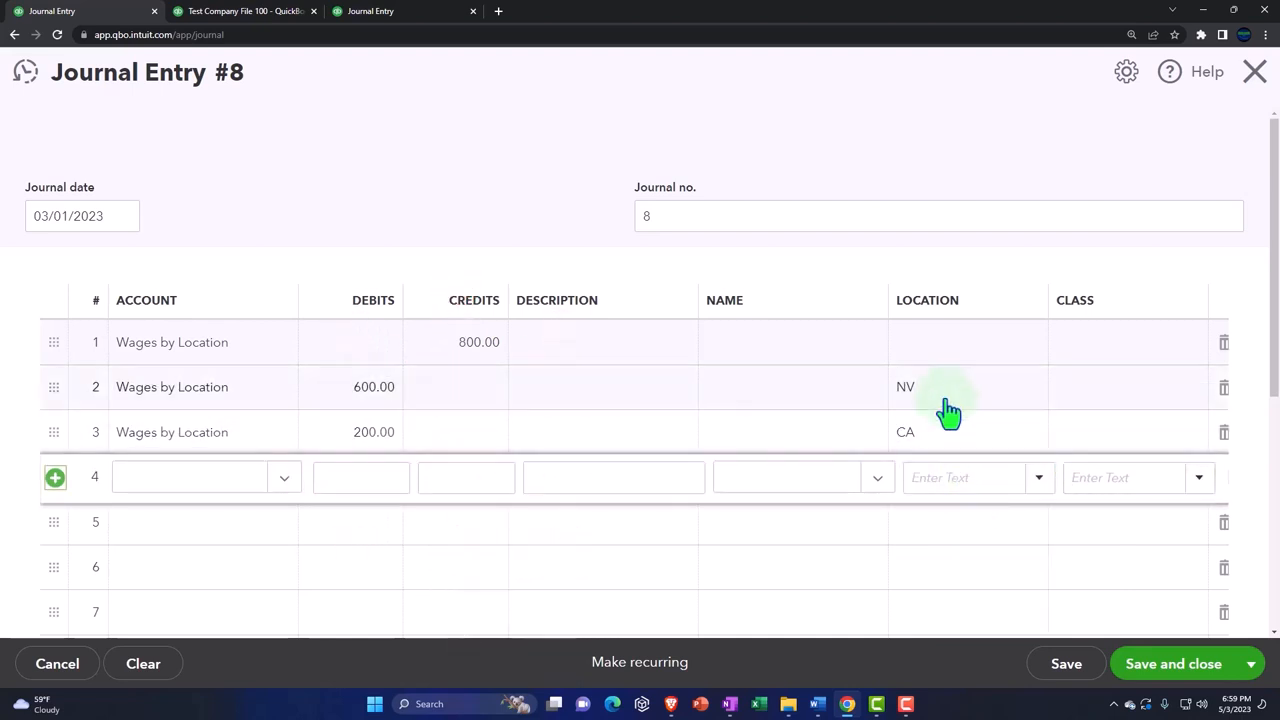
mouse_move(532, 425)
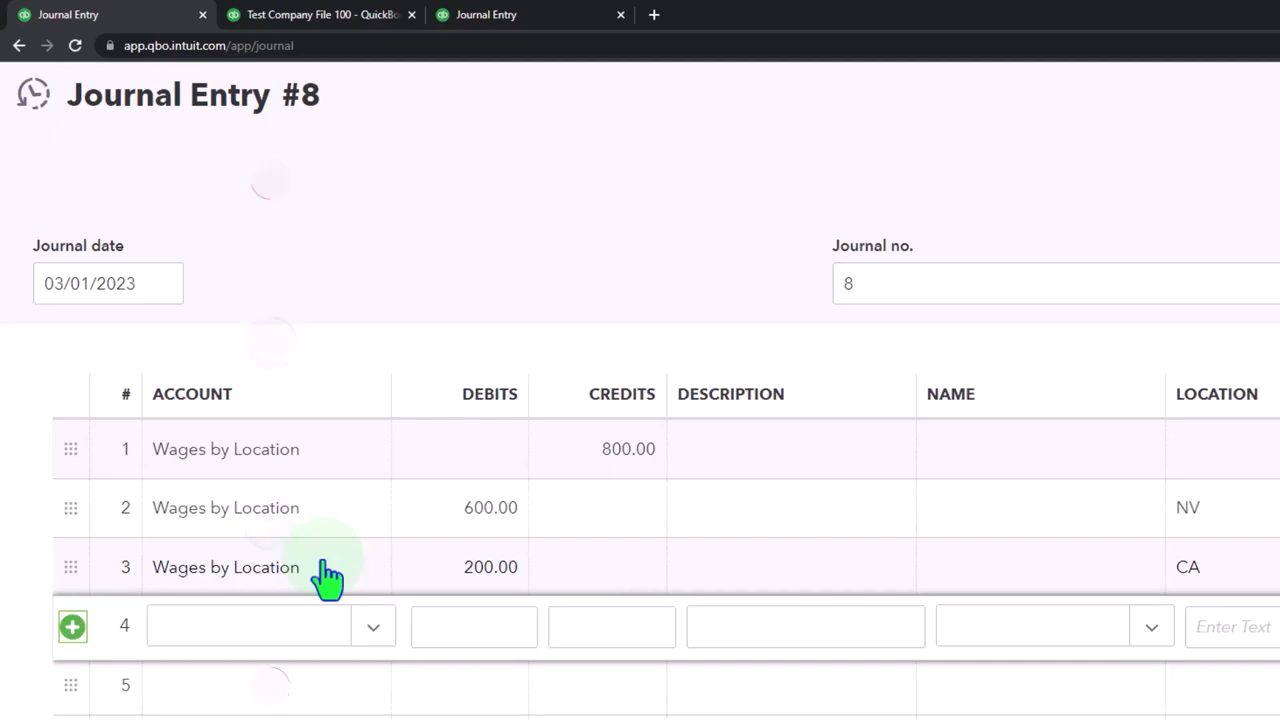
Rerun Profit and Loss by location showing Wages by Location: $200 CA, $600 NV, −$800 unspecified.
scroll(down, 3)
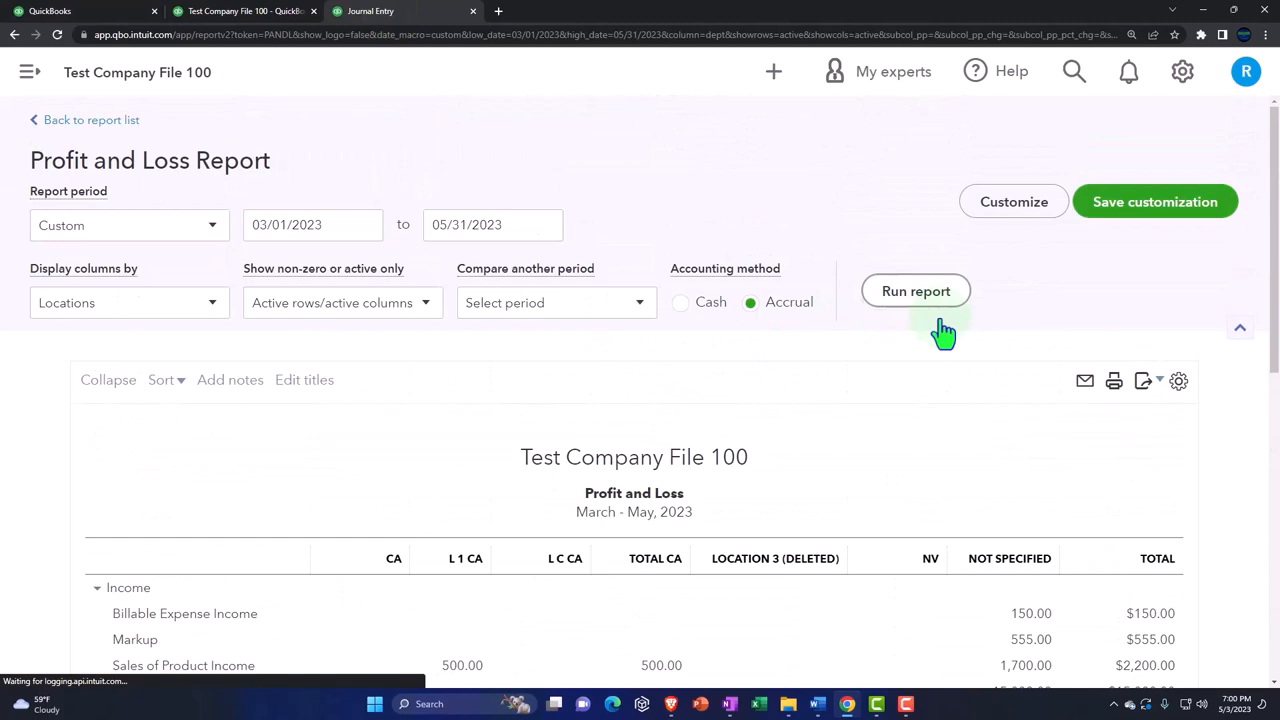
scroll(down, 3)
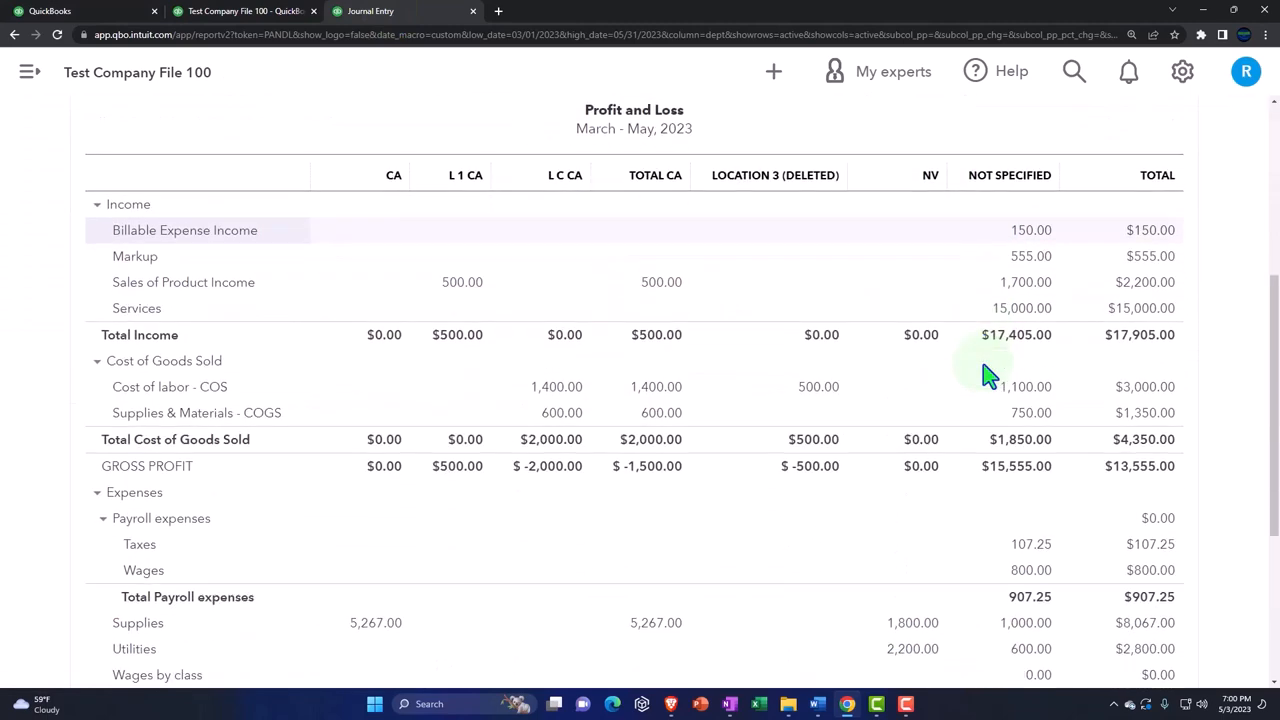
scroll(down, 3)
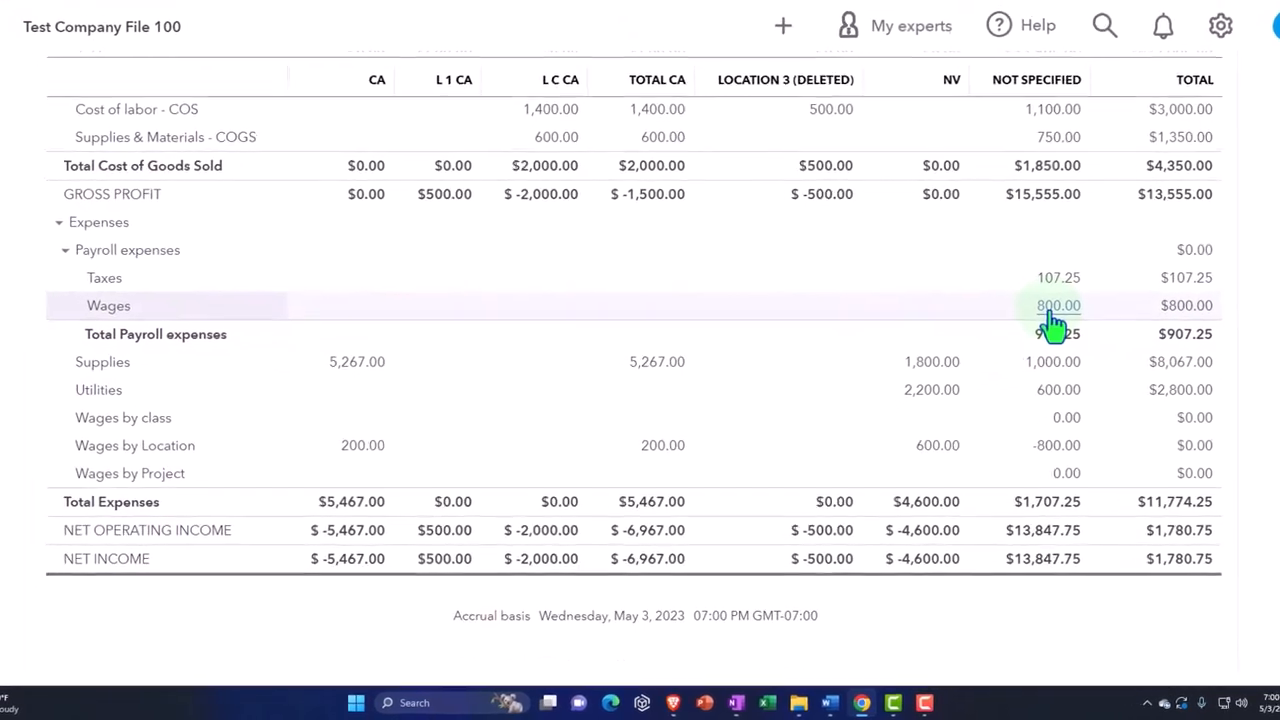
click(1058, 305)
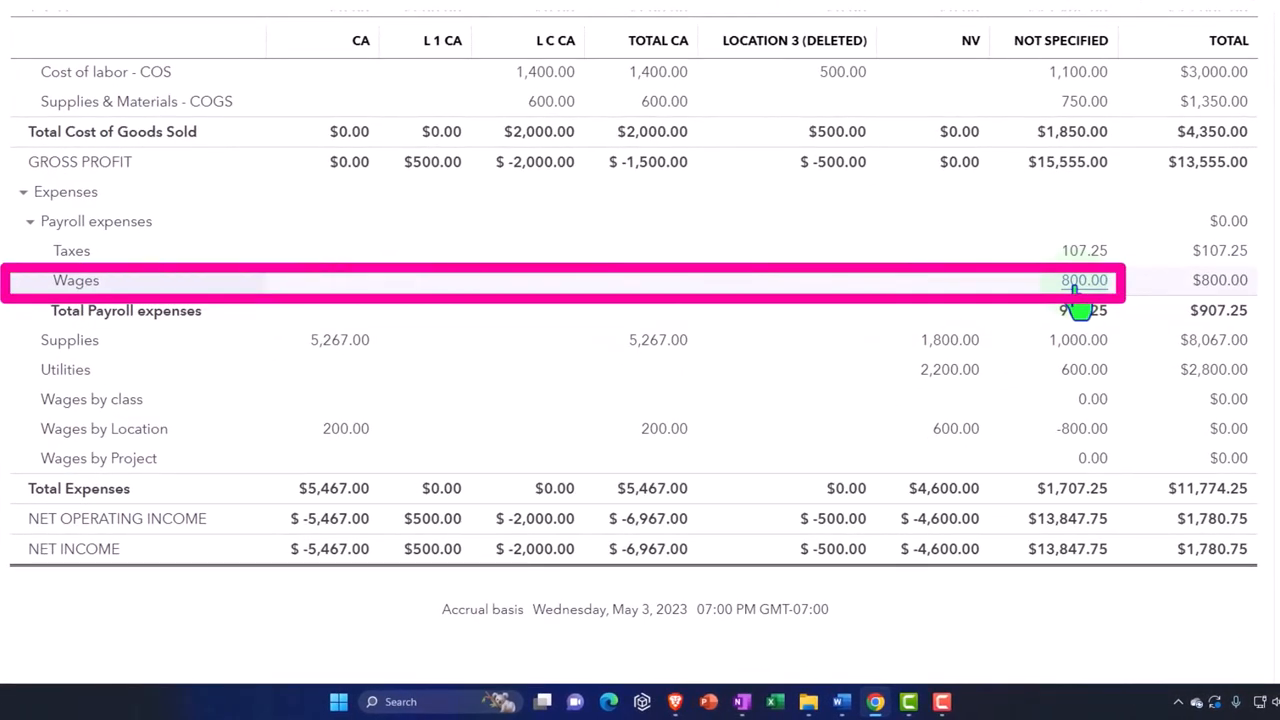
mouse_move(1082, 428)
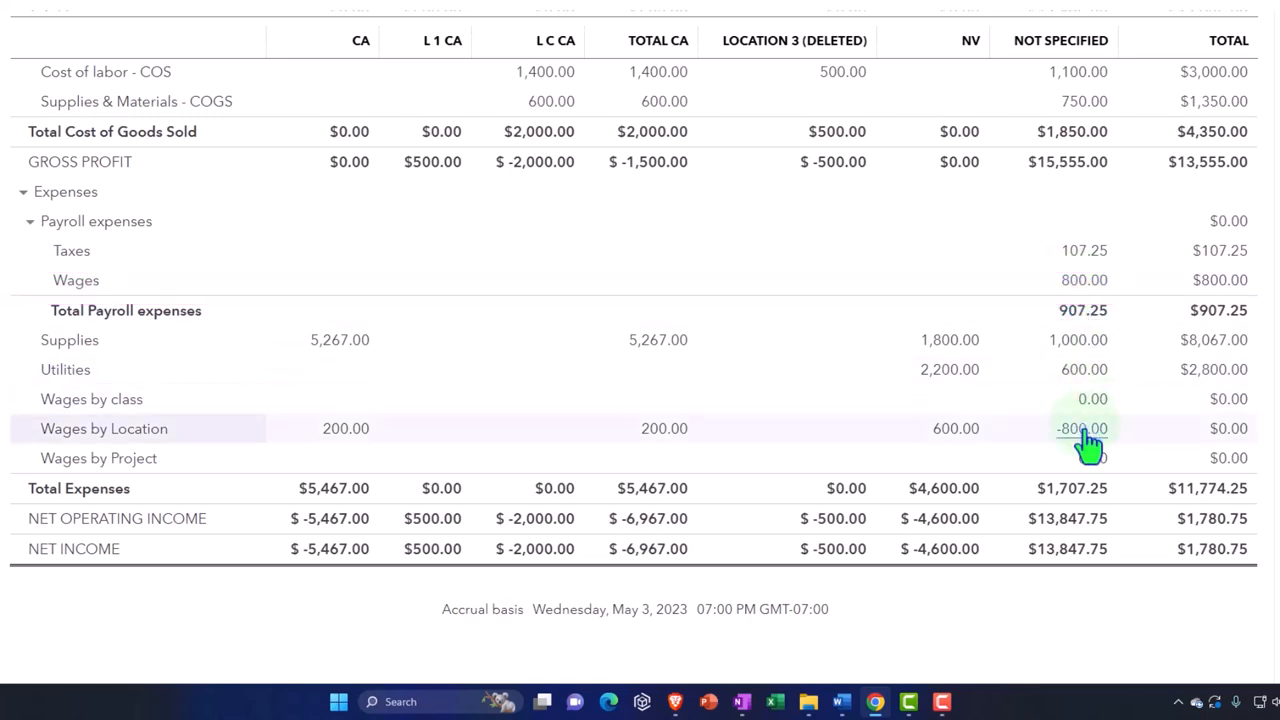
click(1083, 428)
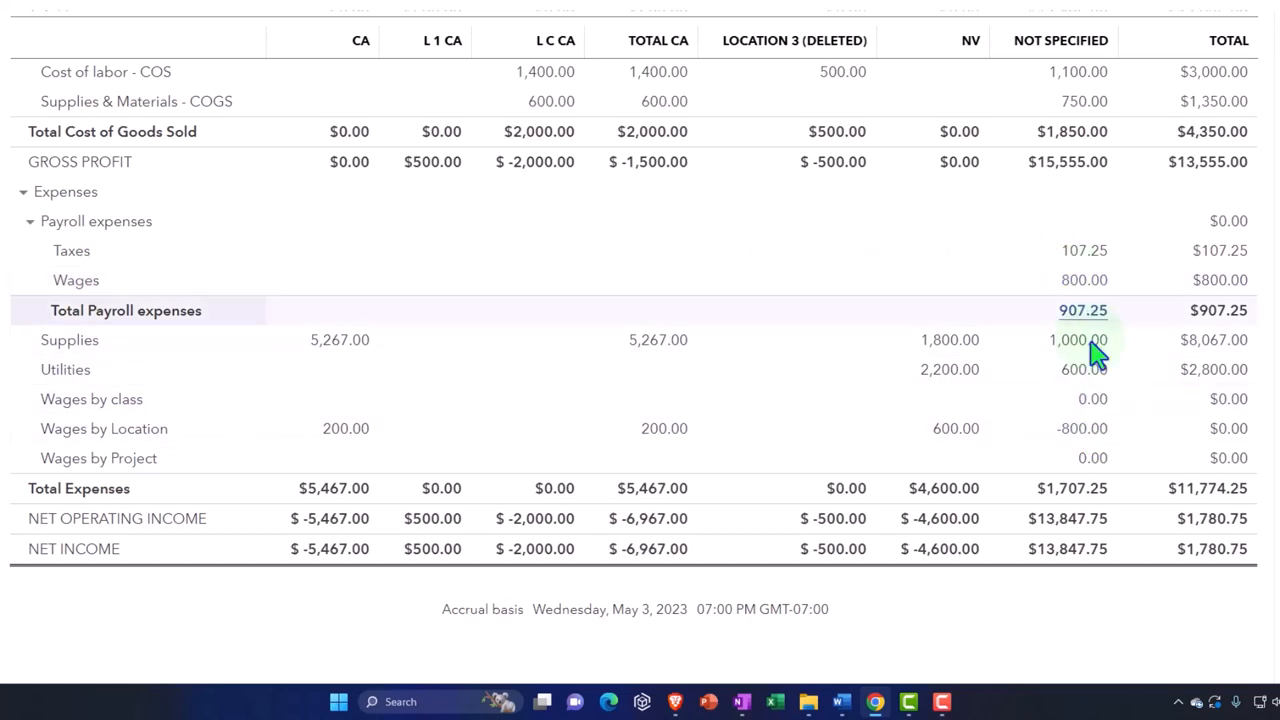
mouse_move(1085, 428)
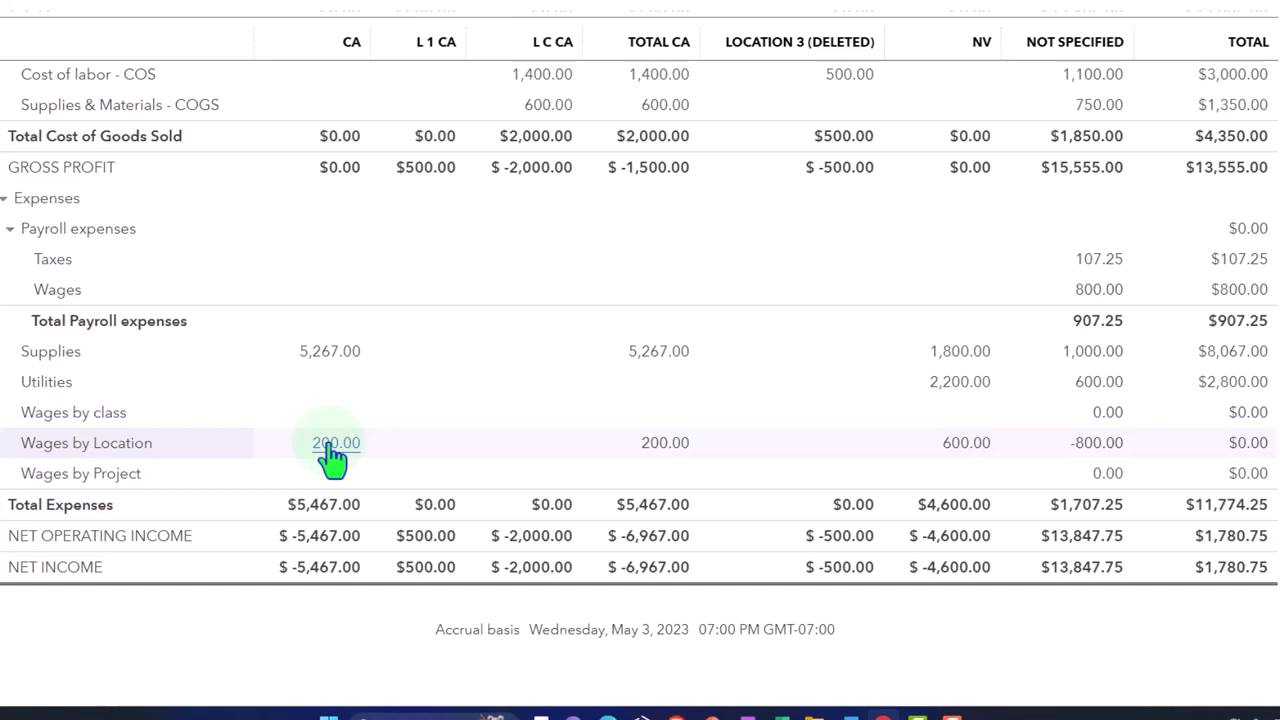
click(336, 442)
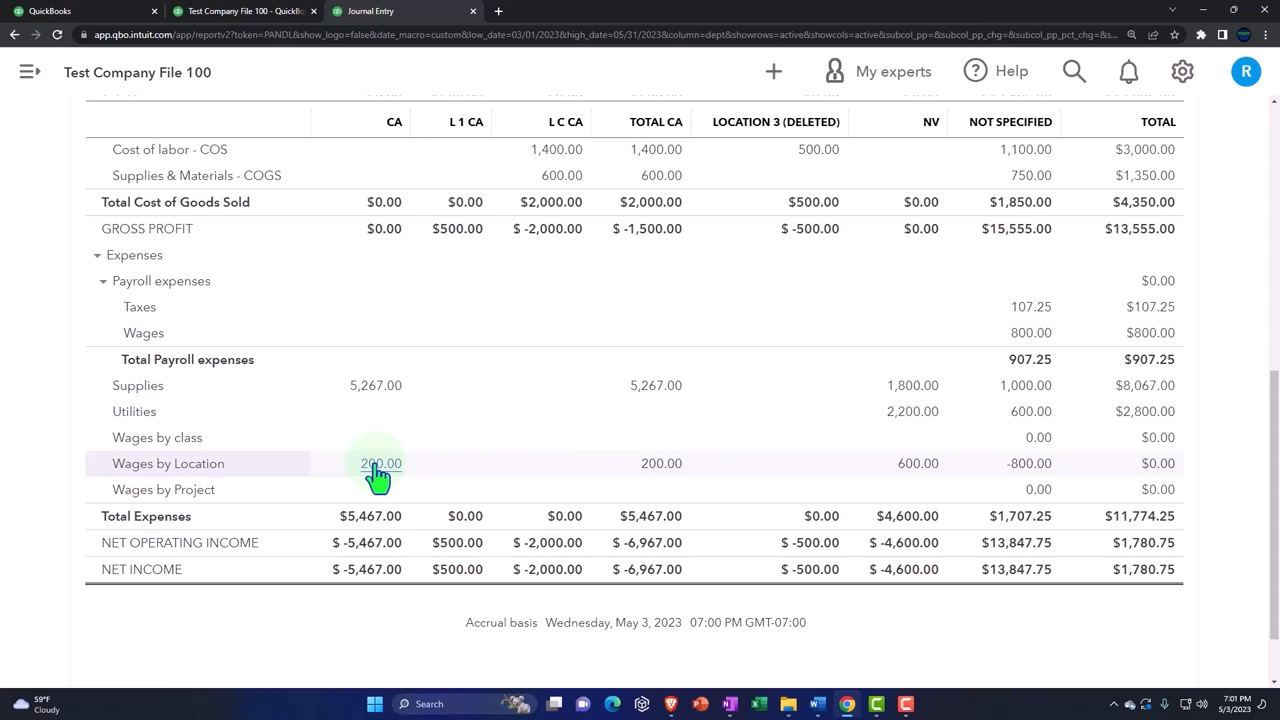
mouse_move(413, 470)
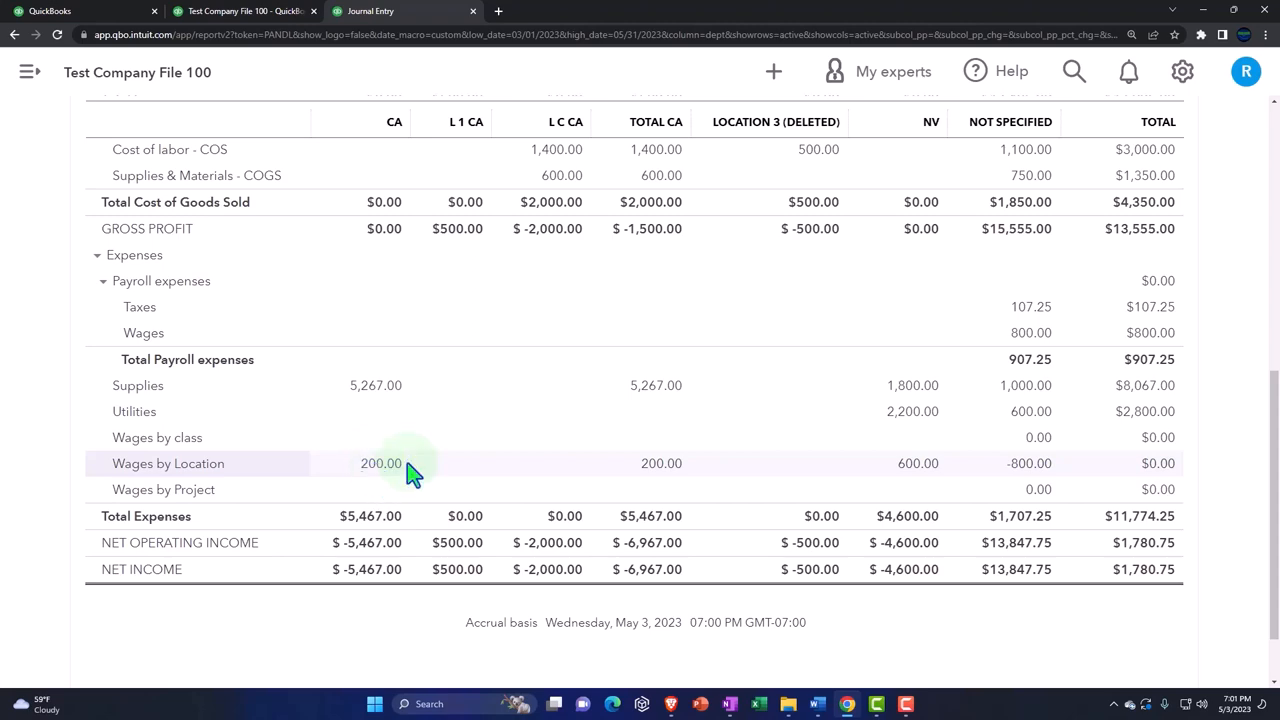
scroll(up, 3)
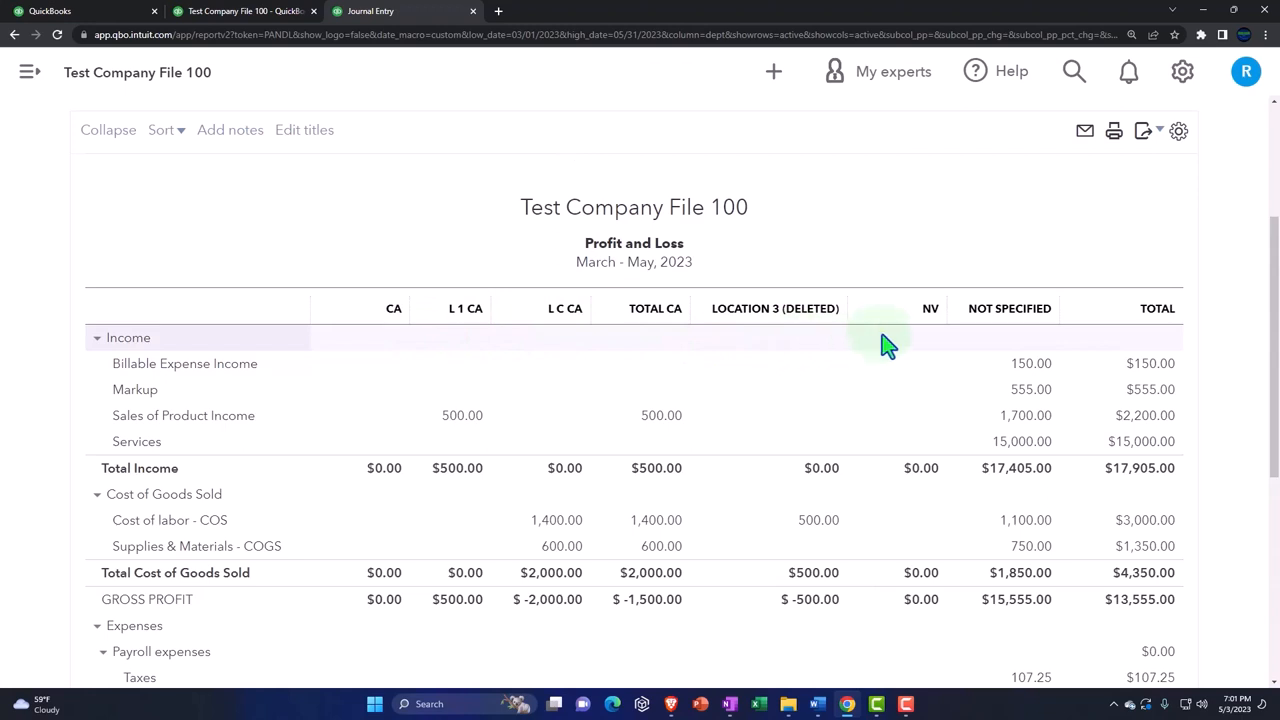